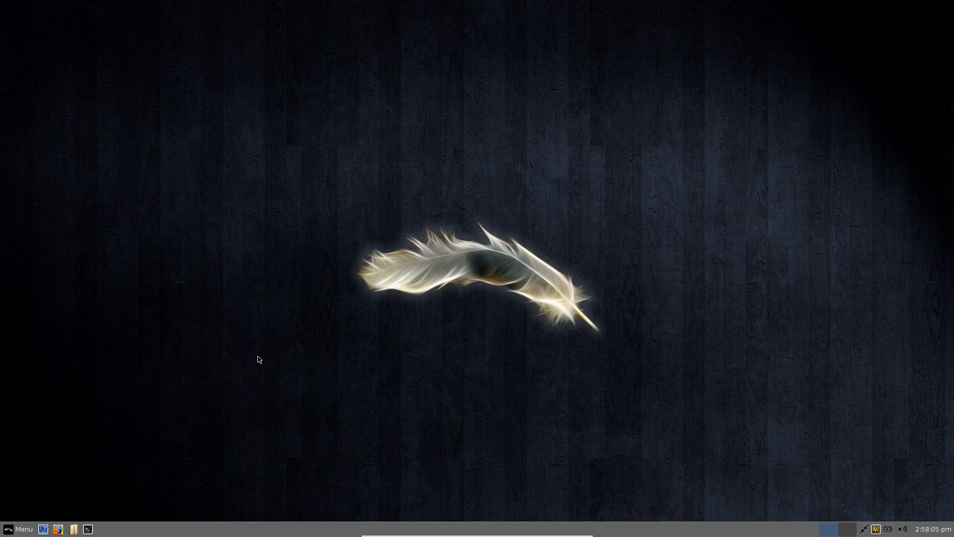
{"action": "mouse_move", "coordinate": [292, 270]}
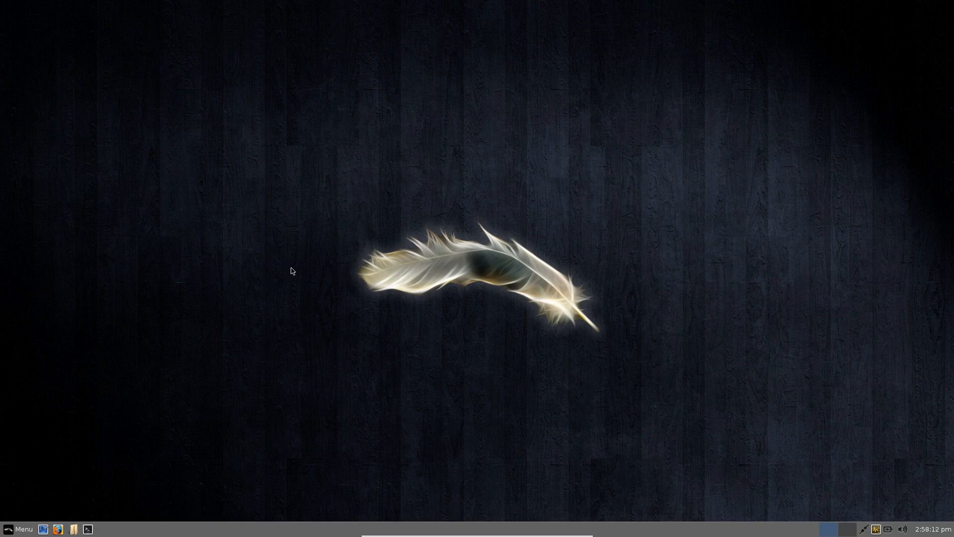
{"action": "mouse_move", "coordinate": [140, 369]}
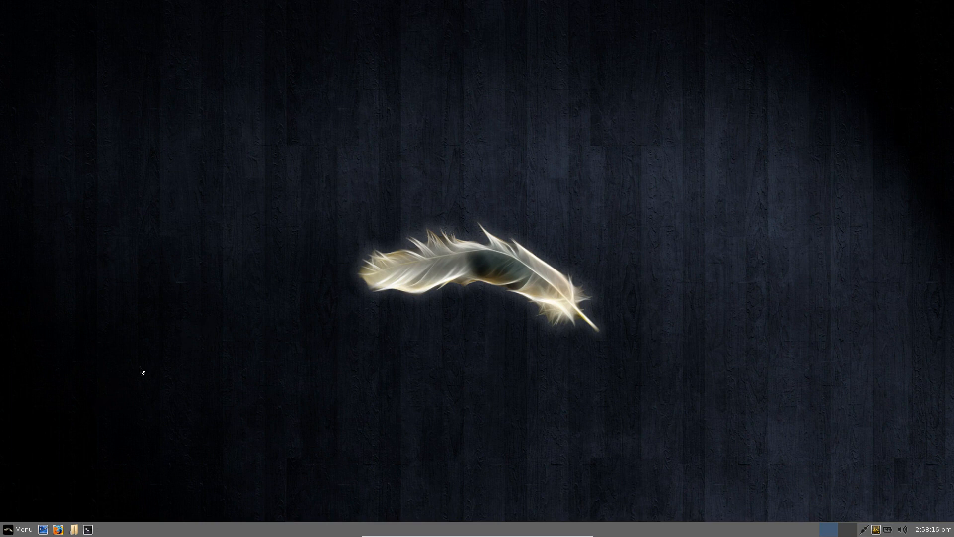
{"action": "mouse_move", "coordinate": [194, 299]}
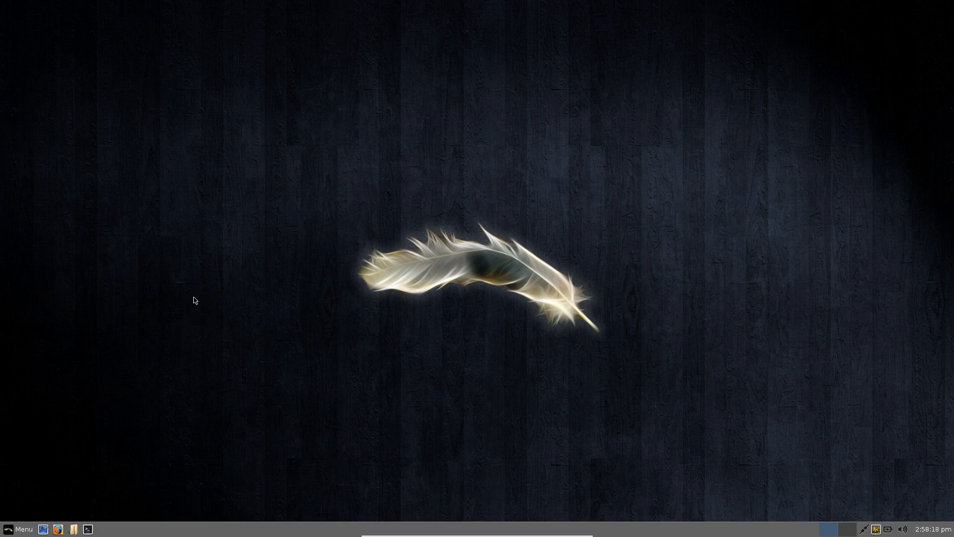
{"action": "mouse_move", "coordinate": [231, 312]}
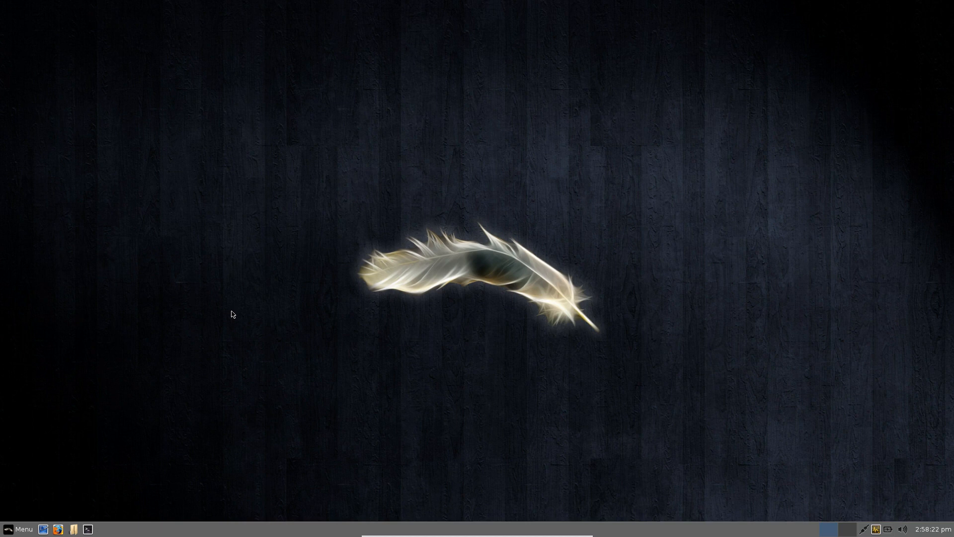
{"action": "mouse_move", "coordinate": [24, 529]}
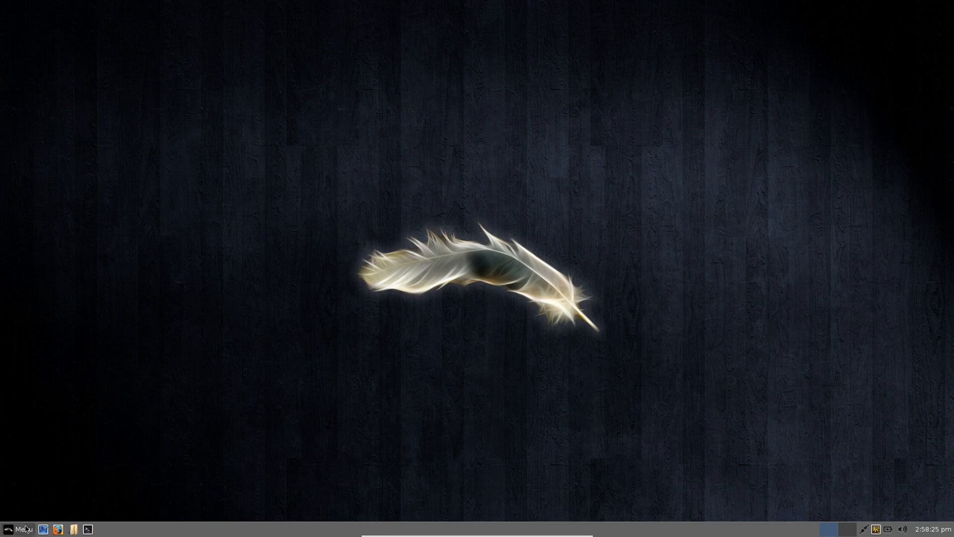
- Bring up the applications menu and browse its program categories
{"action": "left_click", "coordinate": [20, 528]}
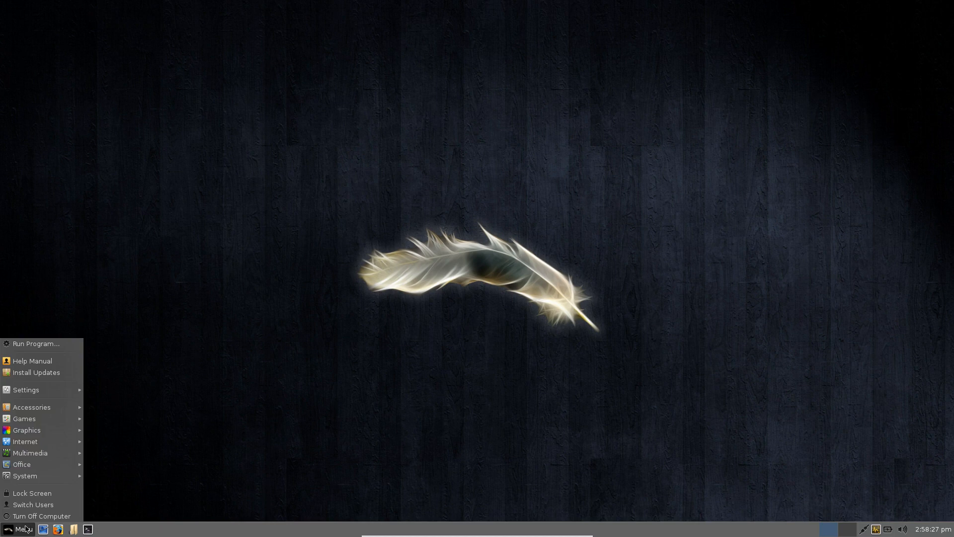
{"action": "mouse_move", "coordinate": [26, 390]}
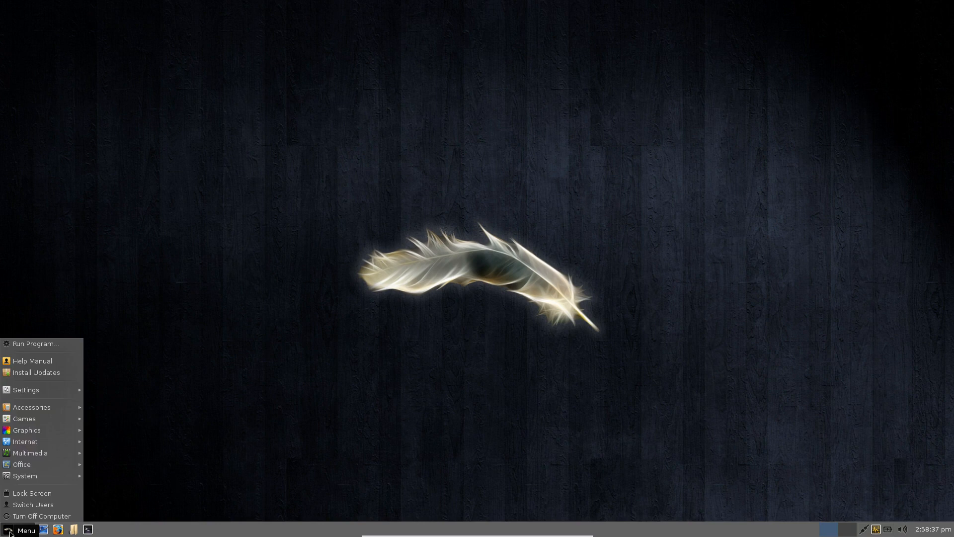
{"action": "left_click", "coordinate": [31, 407]}
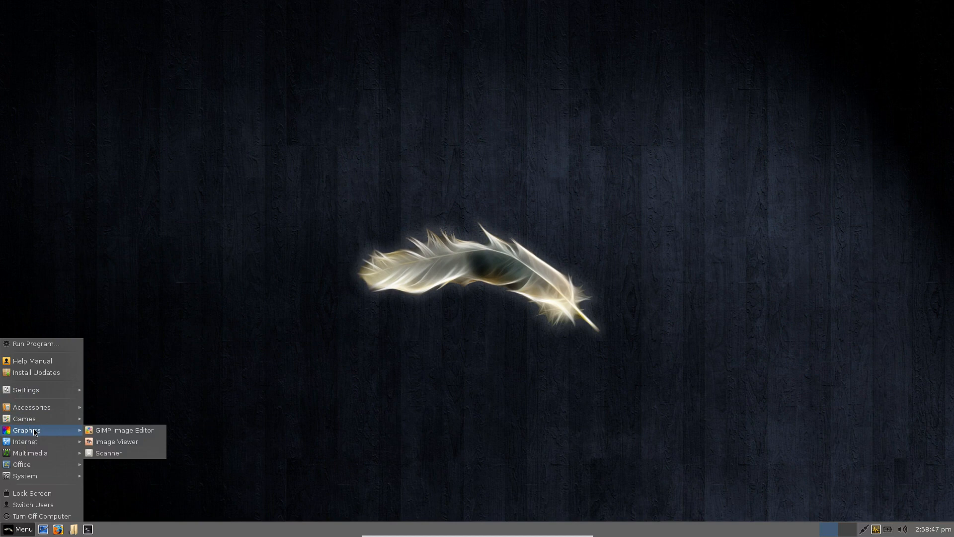
{"action": "mouse_move", "coordinate": [24, 441]}
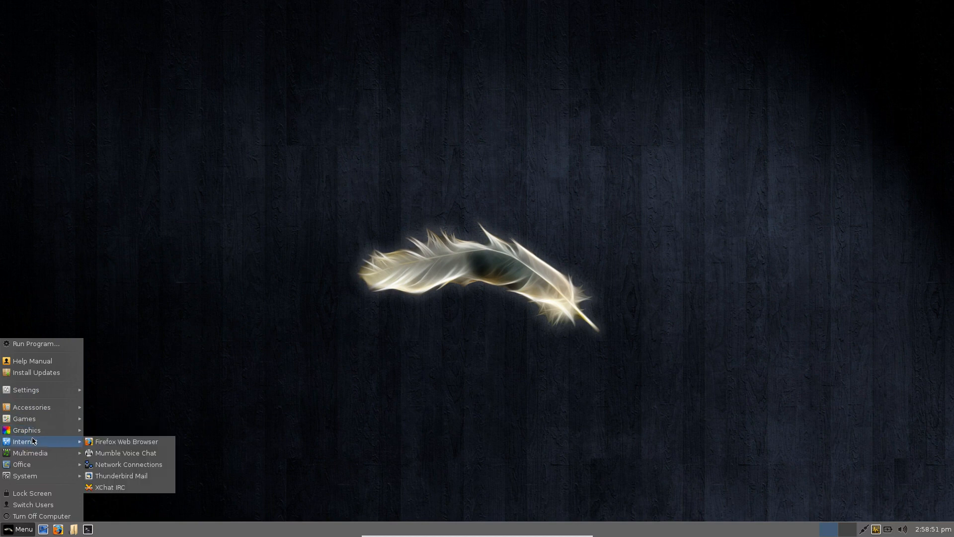
{"action": "mouse_move", "coordinate": [30, 453]}
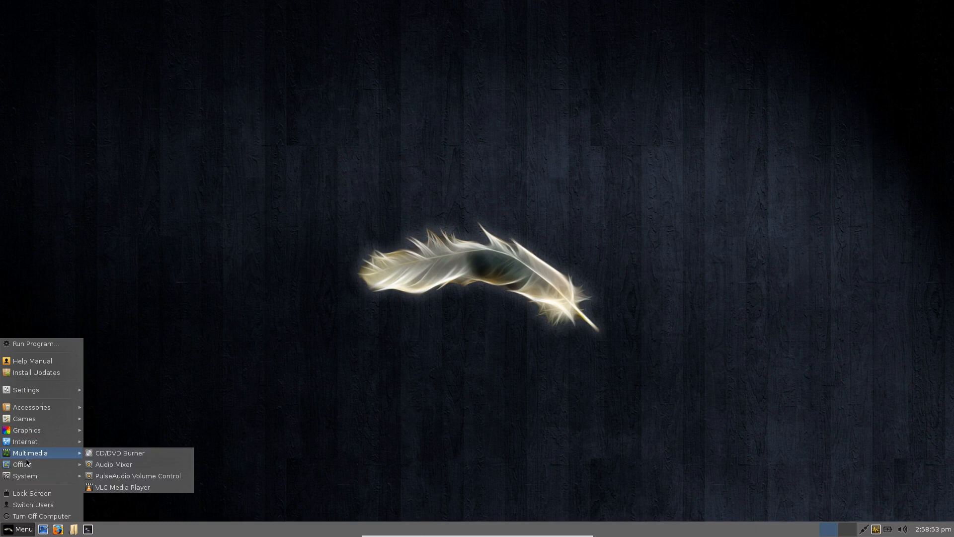
{"action": "mouse_move", "coordinate": [22, 464]}
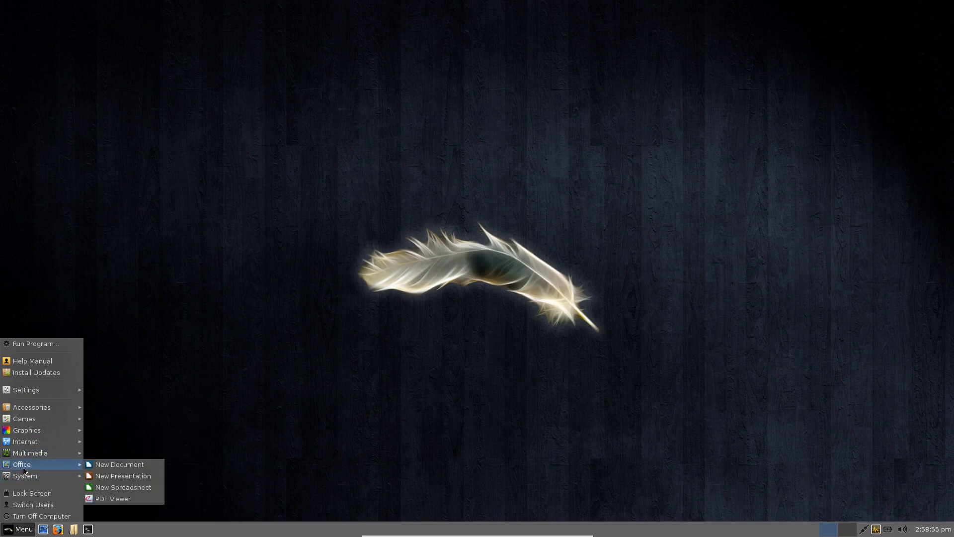
{"action": "mouse_move", "coordinate": [53, 467]}
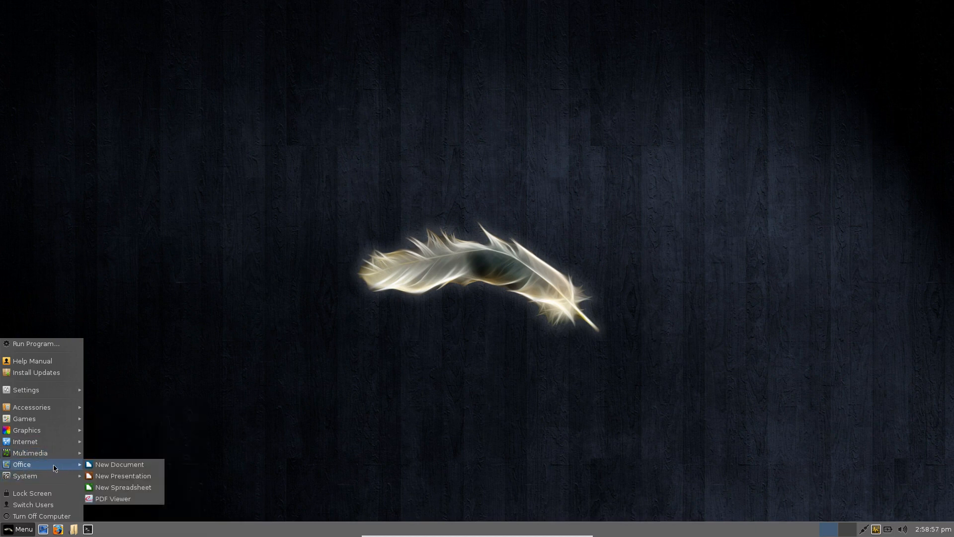
{"action": "mouse_move", "coordinate": [124, 487]}
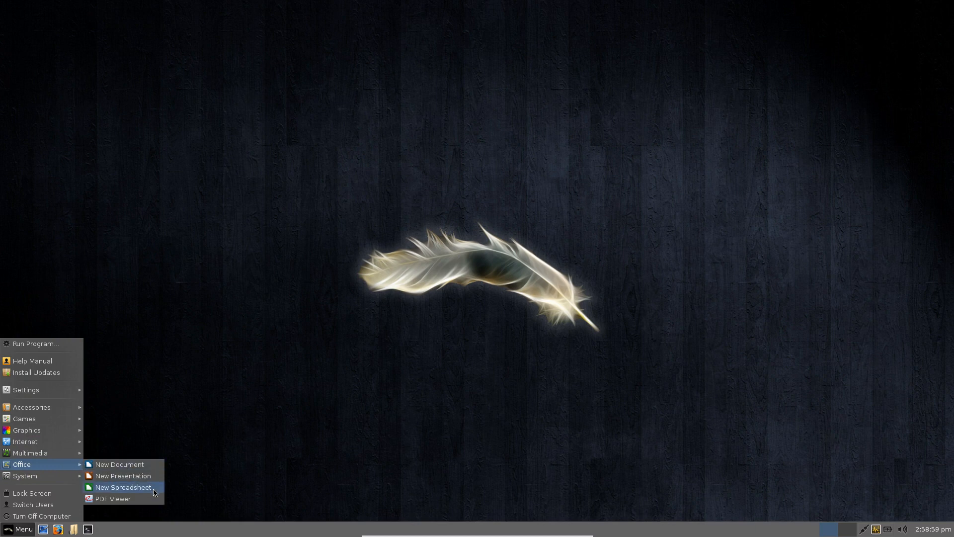
{"action": "mouse_move", "coordinate": [123, 475]}
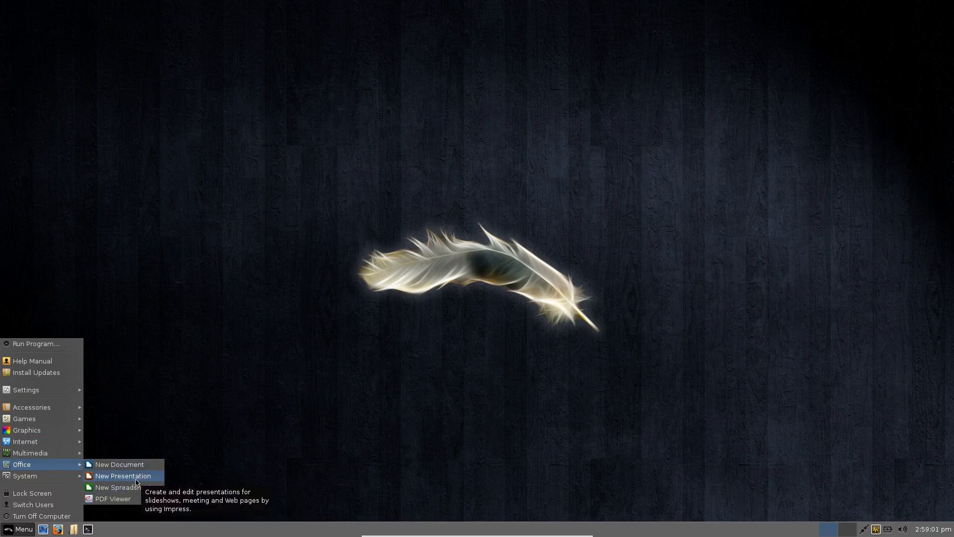
{"action": "mouse_move", "coordinate": [119, 464]}
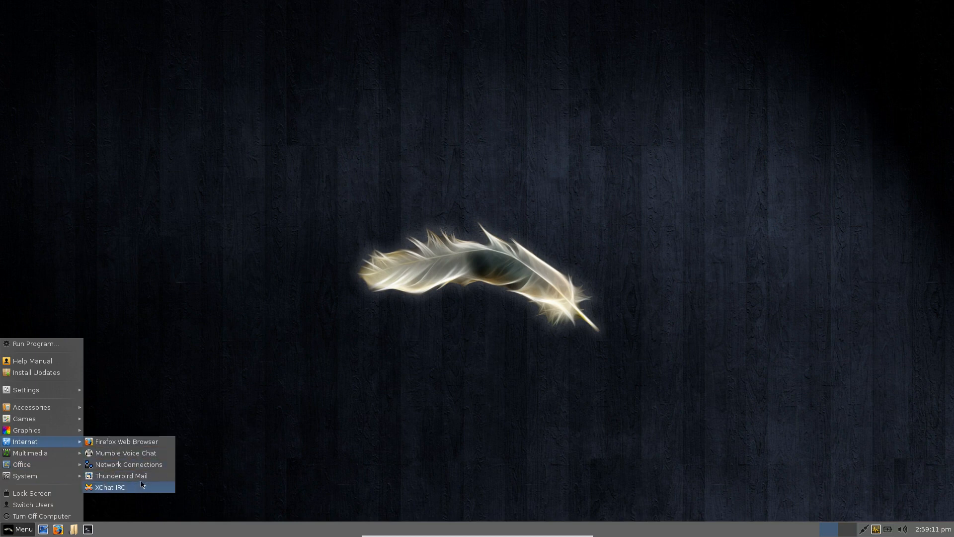
{"action": "mouse_move", "coordinate": [128, 464]}
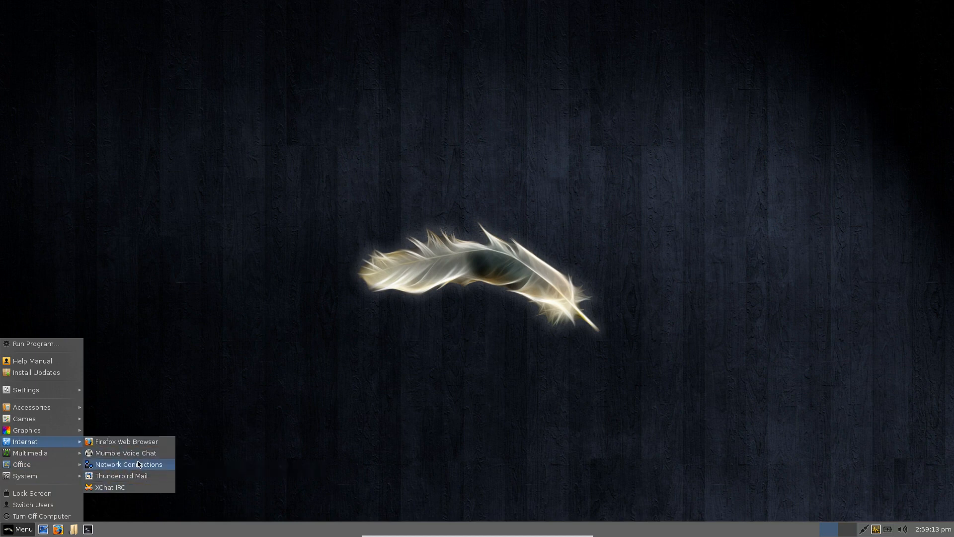
{"action": "mouse_move", "coordinate": [125, 453]}
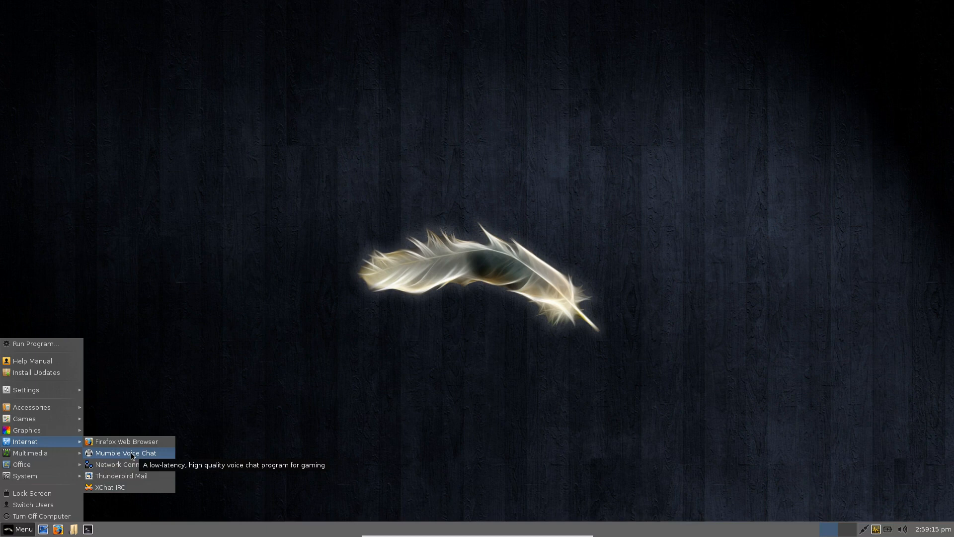
{"action": "mouse_move", "coordinate": [128, 457]}
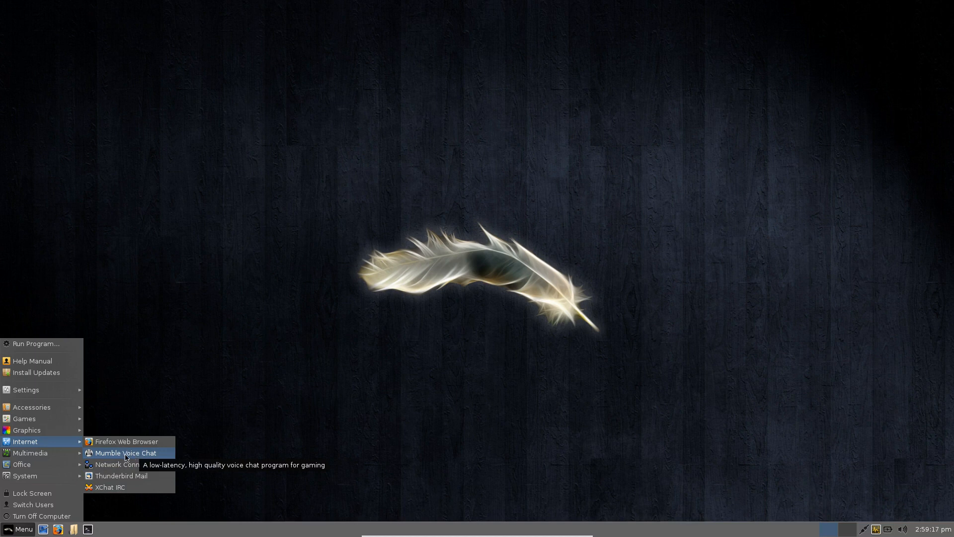
{"action": "mouse_move", "coordinate": [26, 429]}
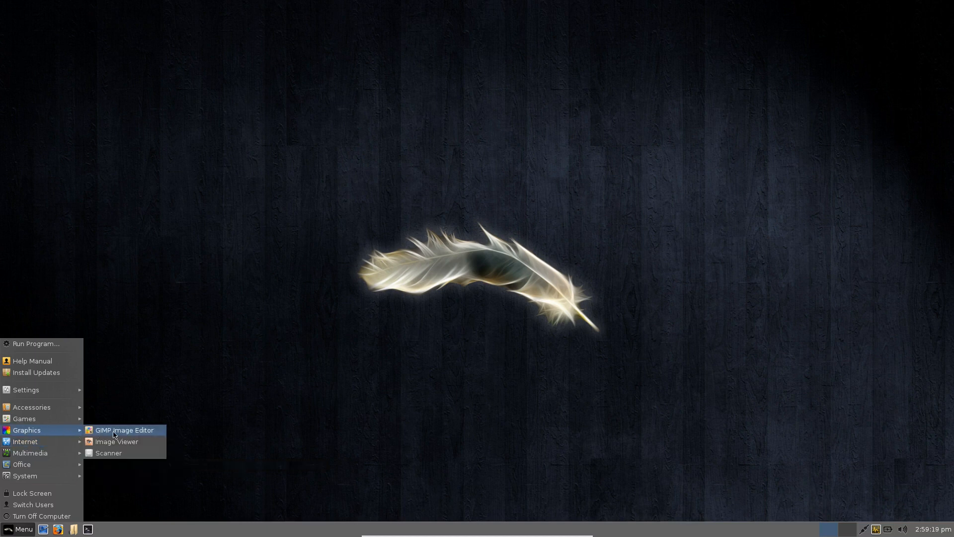
{"action": "mouse_move", "coordinate": [144, 436]}
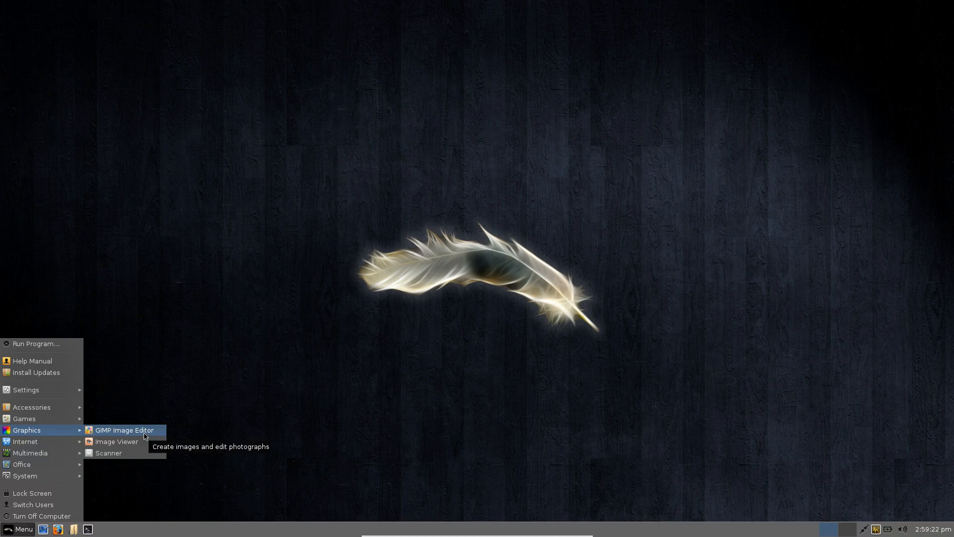
{"action": "mouse_move", "coordinate": [24, 418]}
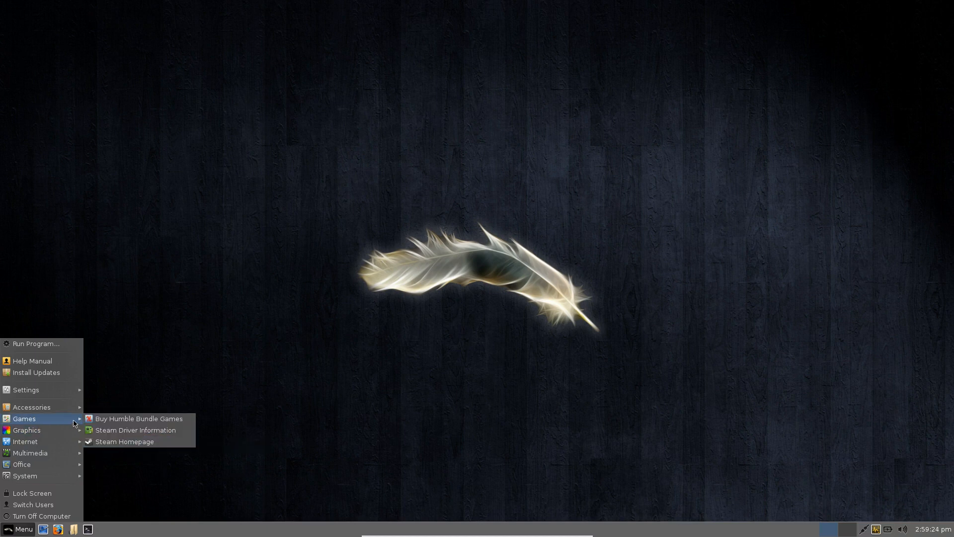
{"action": "mouse_move", "coordinate": [124, 441]}
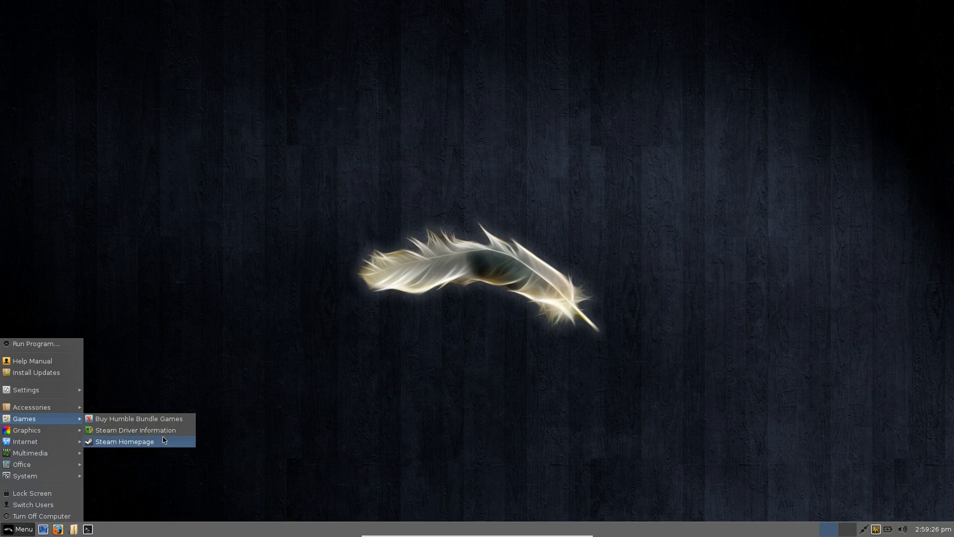
{"action": "mouse_move", "coordinate": [135, 430]}
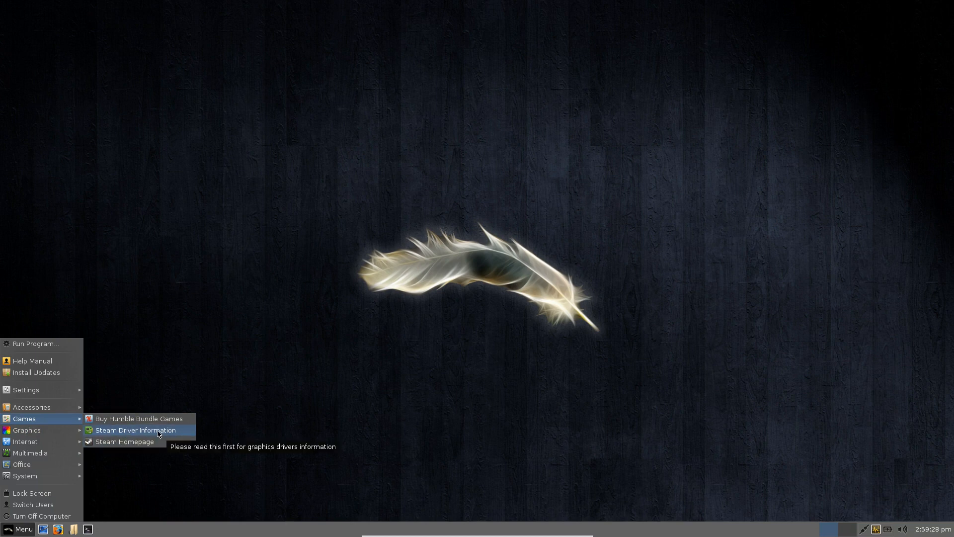
{"action": "mouse_move", "coordinate": [157, 438]}
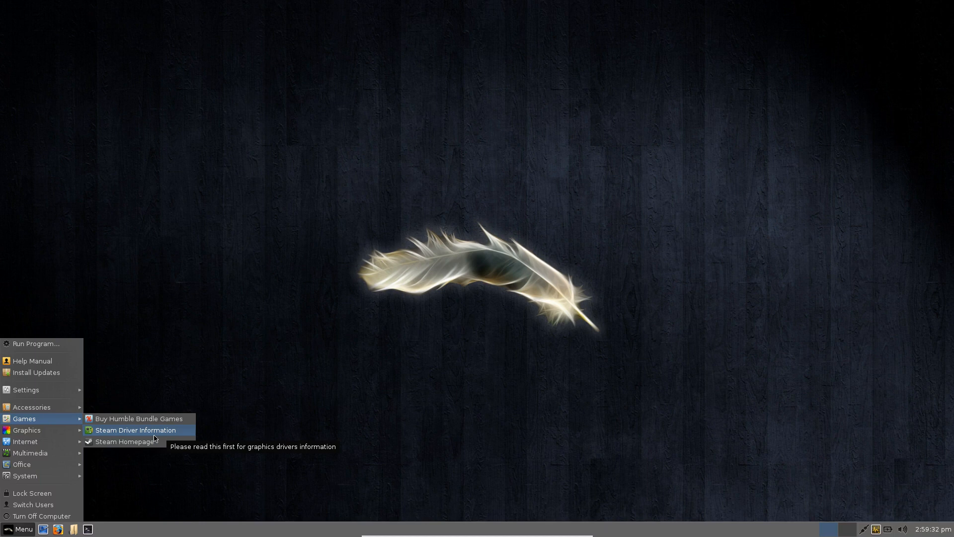
{"action": "mouse_move", "coordinate": [125, 441]}
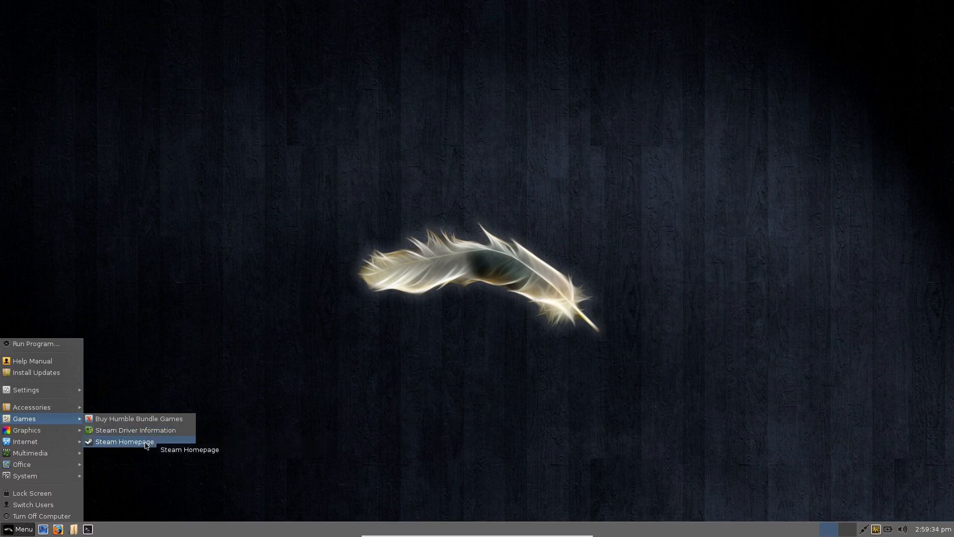
{"action": "mouse_move", "coordinate": [141, 419]}
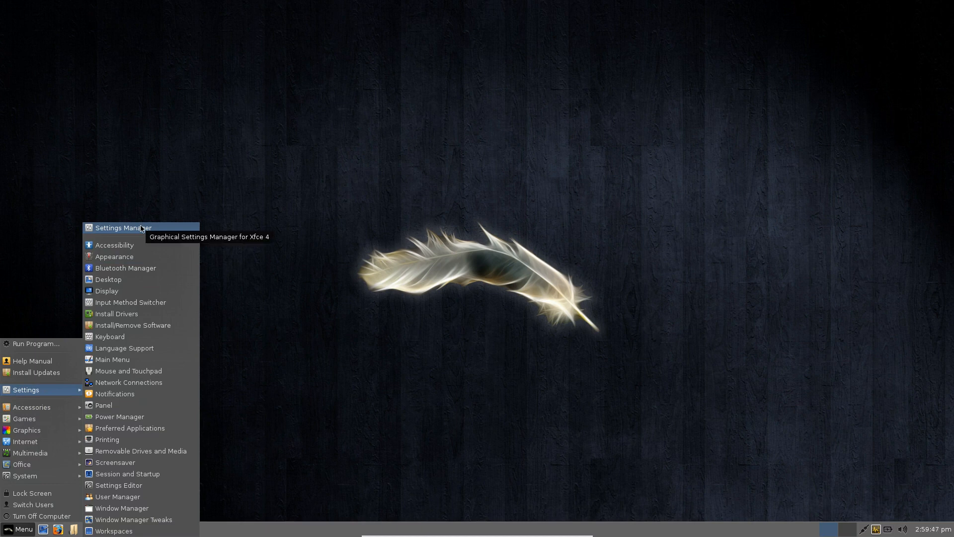
{"action": "mouse_move", "coordinate": [114, 462]}
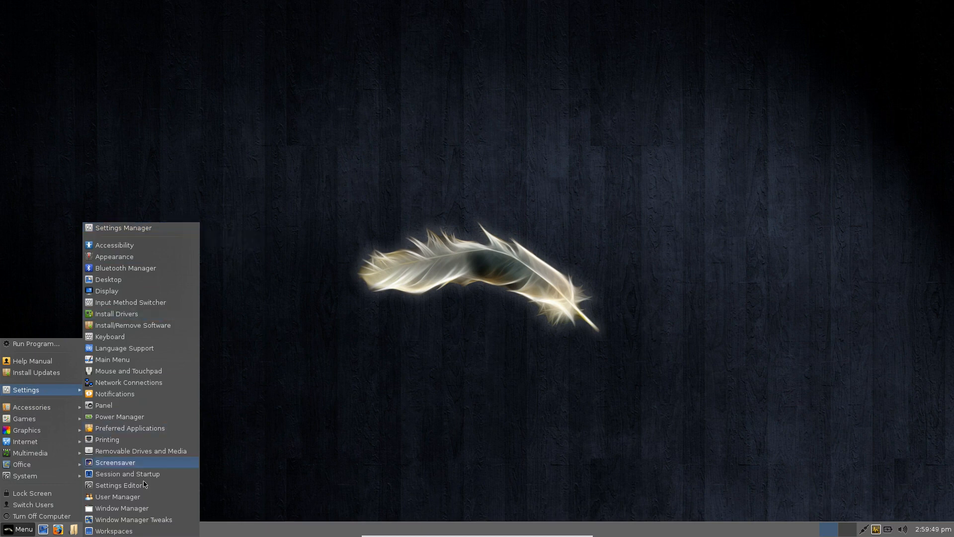
- Launch Settings Manager from the Settings submenu
{"action": "left_click", "coordinate": [123, 227]}
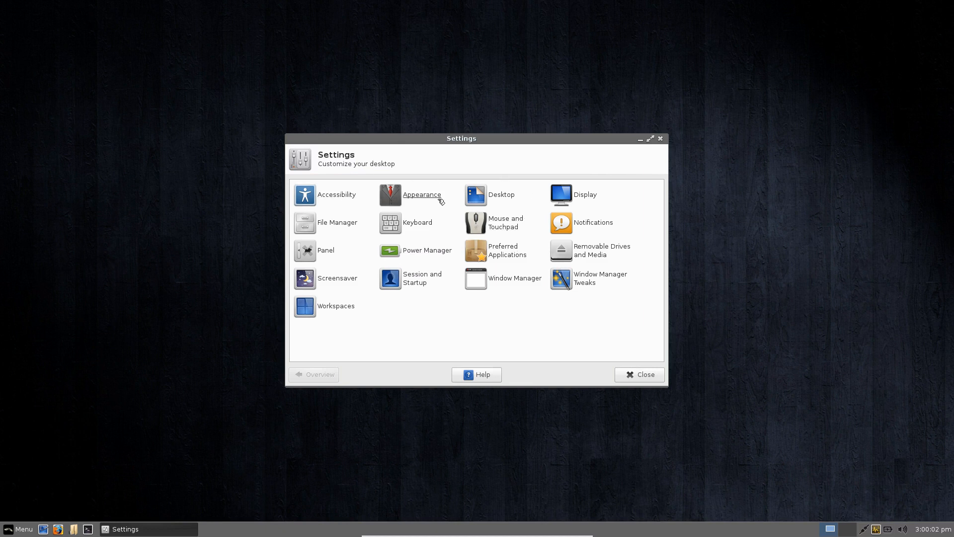
{"action": "mouse_move", "coordinate": [327, 222]}
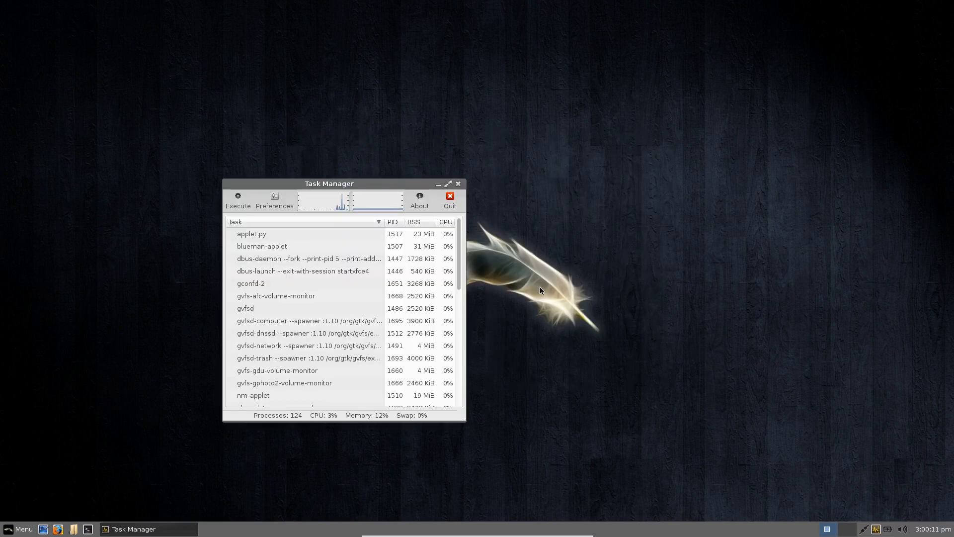
{"action": "mouse_move", "coordinate": [387, 203]}
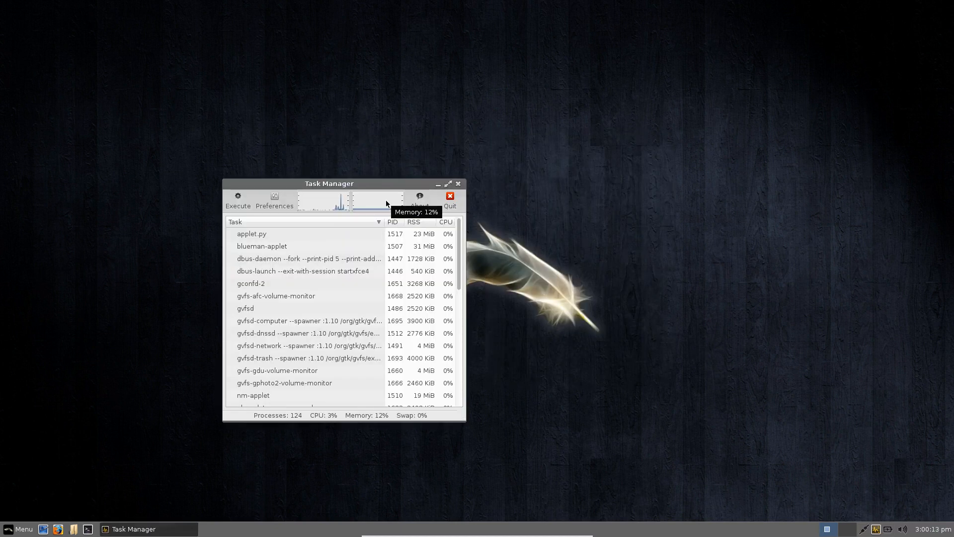
- Move the Task Manager window toward the centre, then close it
{"action": "left_click_drag", "start_coordinate": [329, 183], "coordinate": [406, 115]}
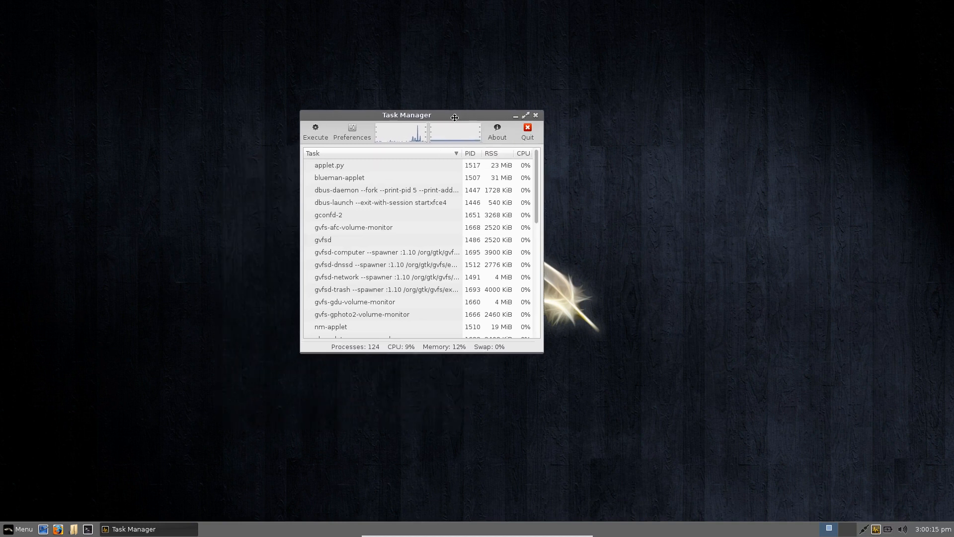
{"action": "left_click_drag", "start_coordinate": [455, 115], "coordinate": [503, 107]}
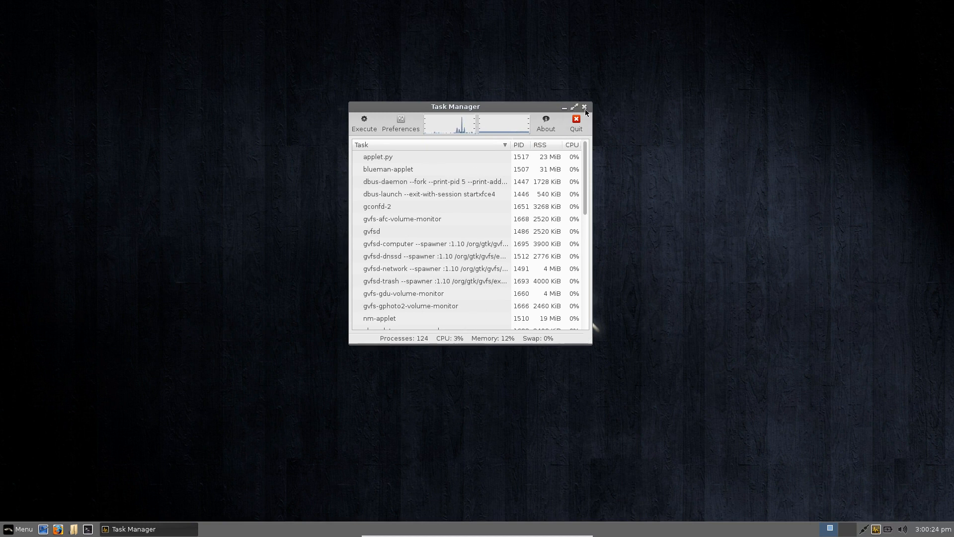
{"action": "left_click", "coordinate": [583, 107]}
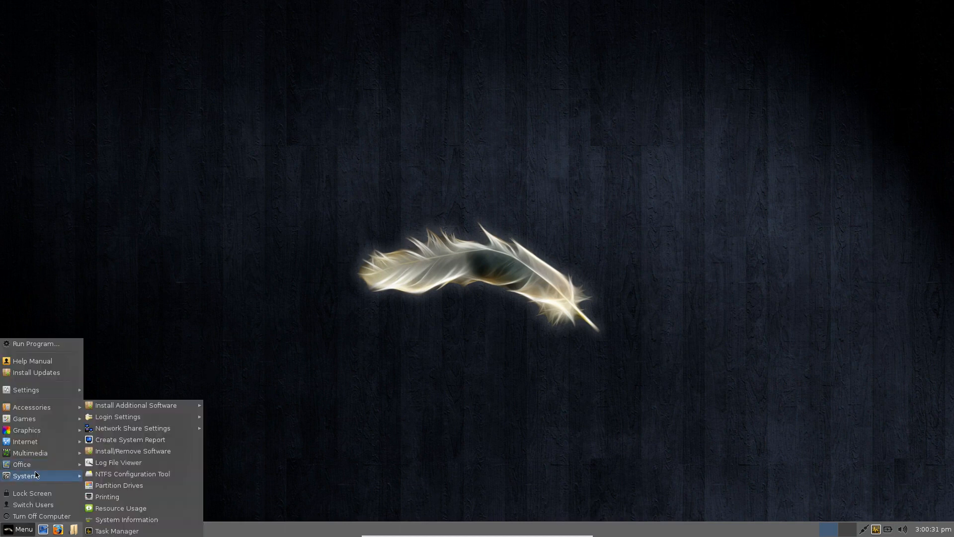
{"action": "mouse_move", "coordinate": [130, 439]}
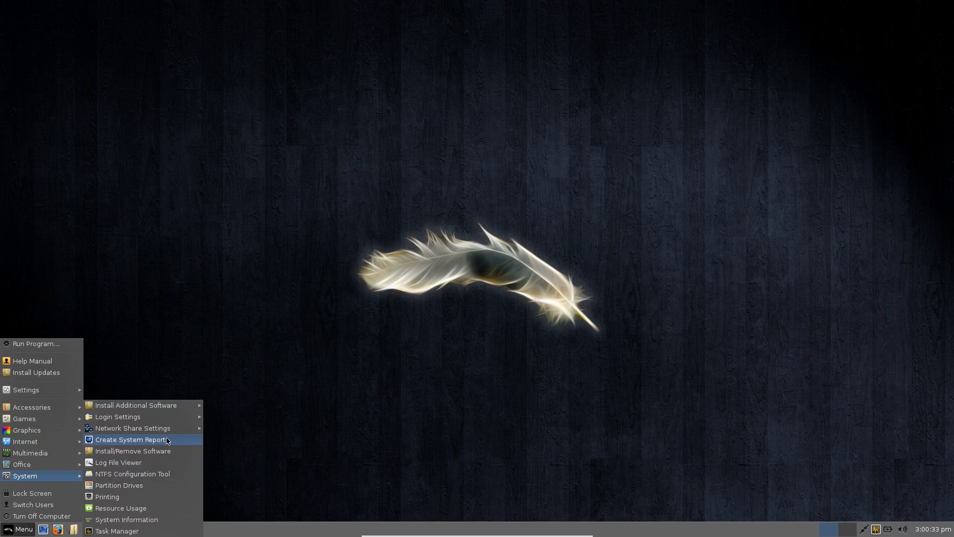
{"action": "mouse_move", "coordinate": [118, 485]}
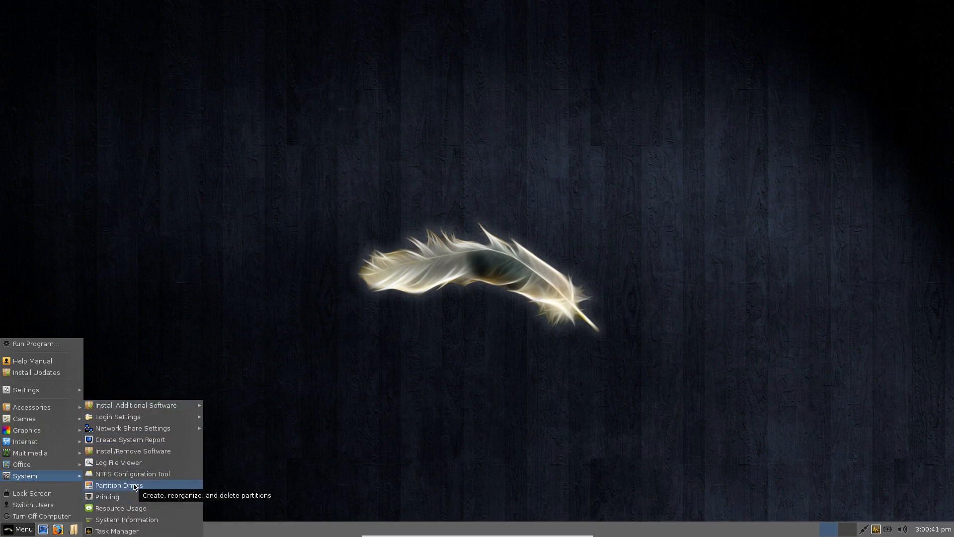
{"action": "mouse_move", "coordinate": [129, 440]}
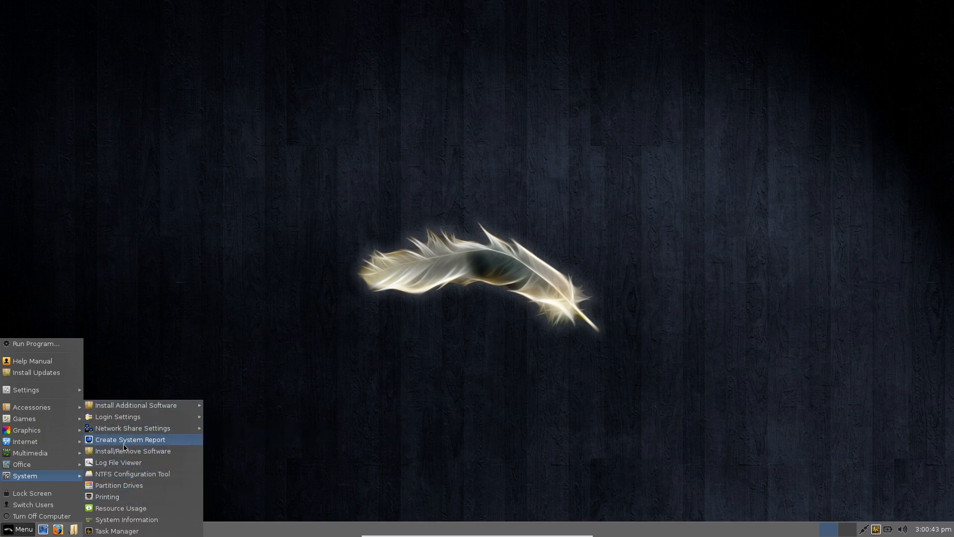
{"action": "mouse_move", "coordinate": [127, 518]}
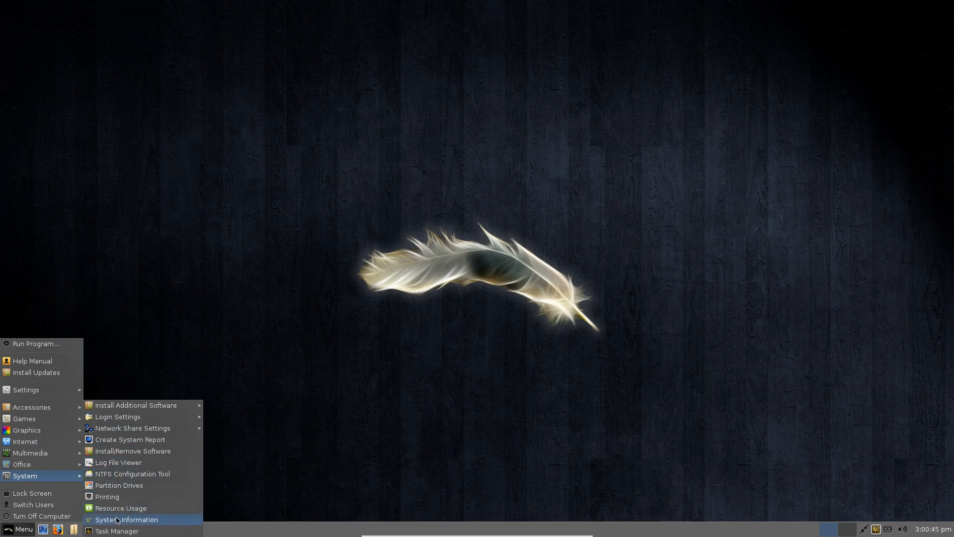
{"action": "mouse_move", "coordinate": [136, 404]}
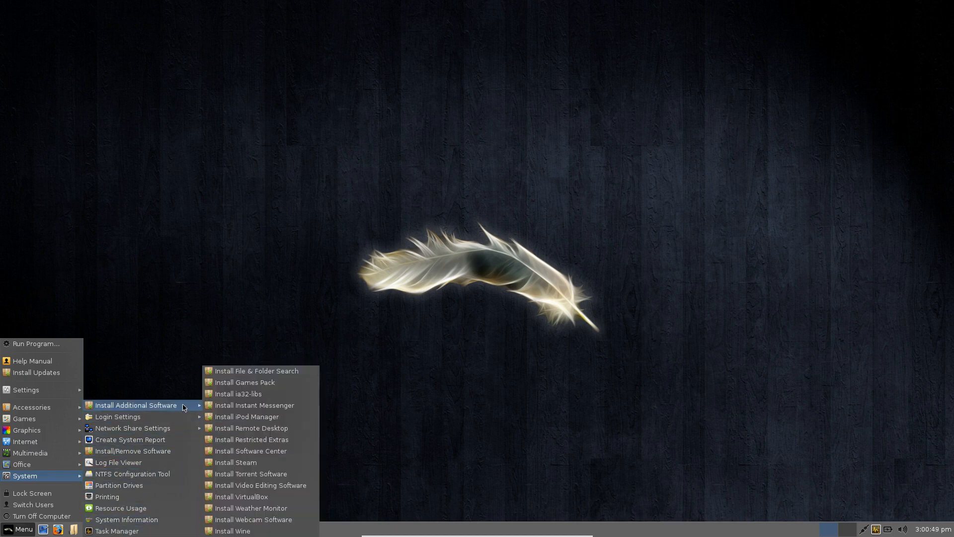
{"action": "mouse_move", "coordinate": [256, 371]}
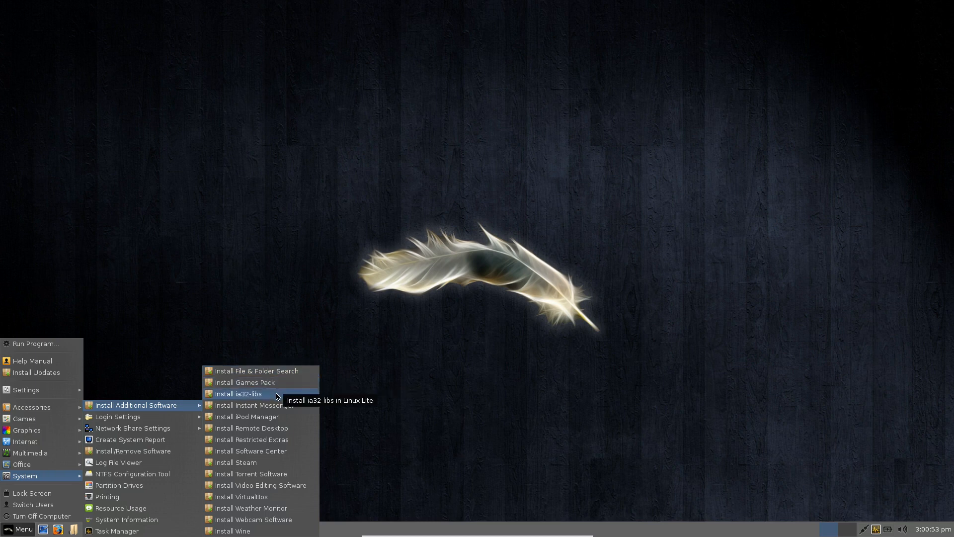
{"action": "mouse_move", "coordinate": [298, 428]}
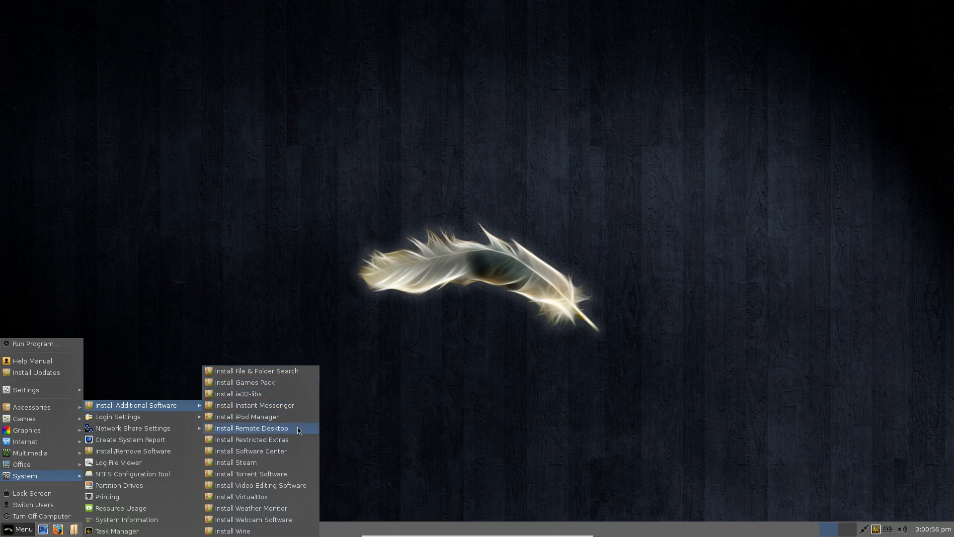
{"action": "mouse_move", "coordinate": [243, 530]}
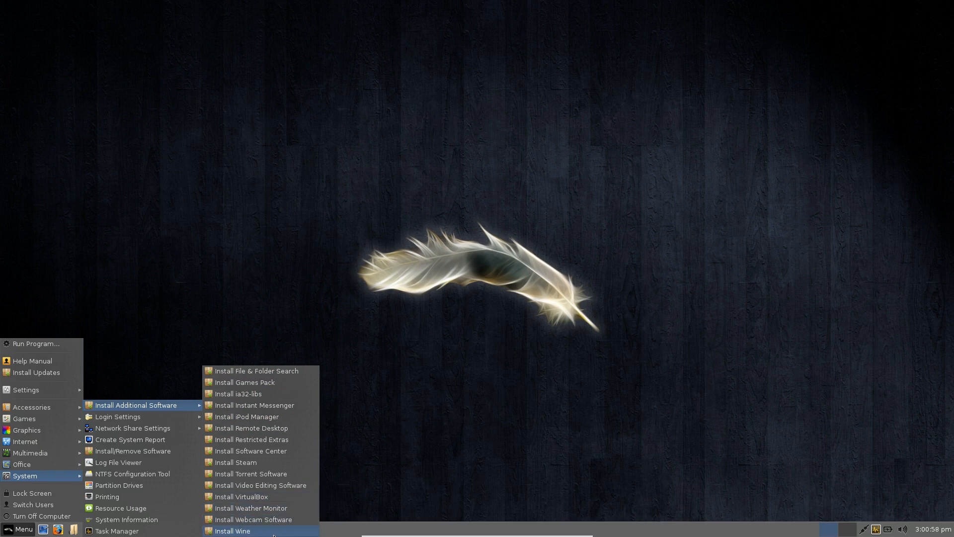
{"action": "mouse_move", "coordinate": [262, 439]}
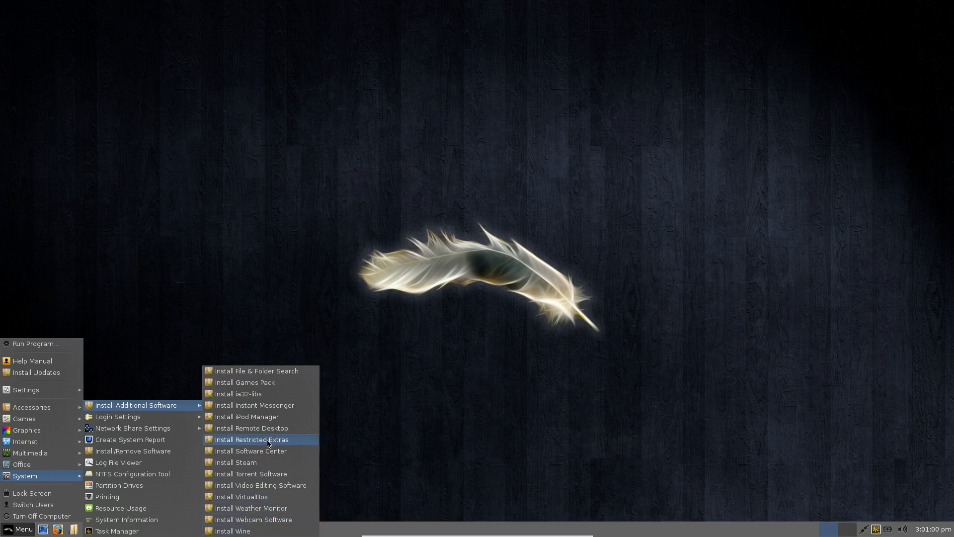
{"action": "mouse_move", "coordinate": [266, 530]}
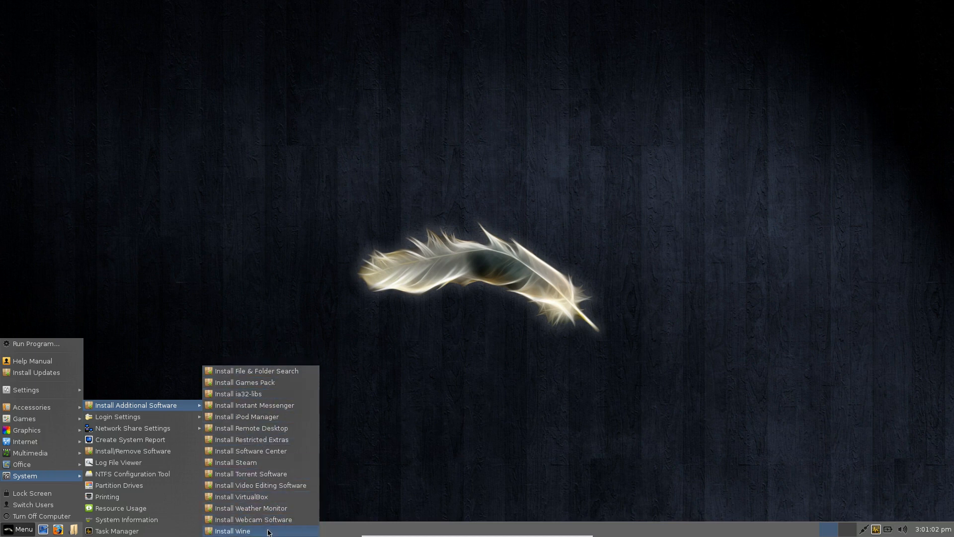
{"action": "mouse_move", "coordinate": [251, 451]}
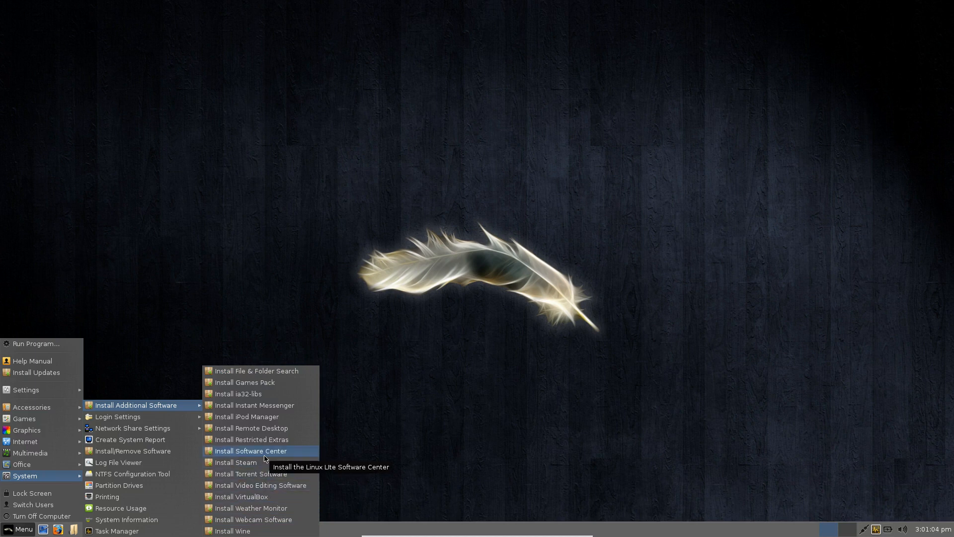
{"action": "mouse_move", "coordinate": [216, 427]}
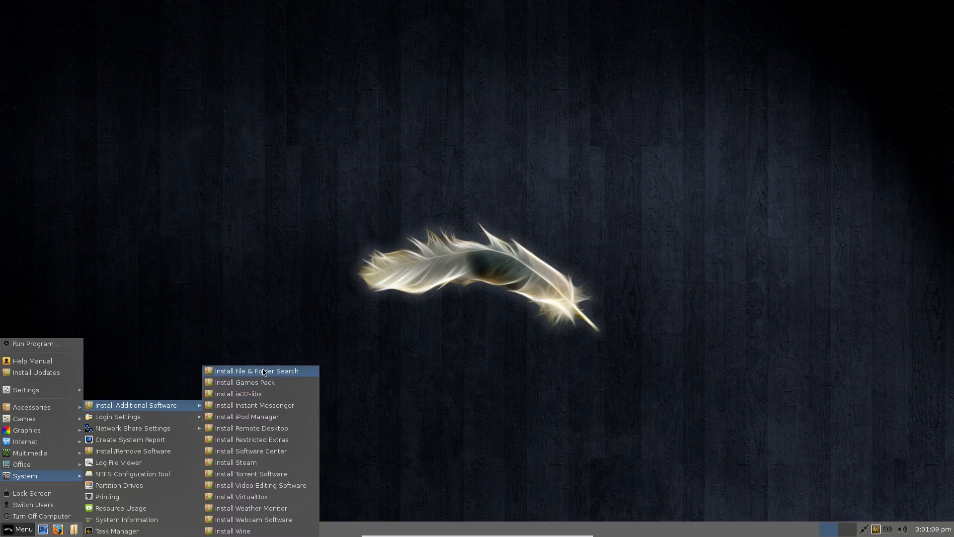
{"action": "mouse_move", "coordinate": [244, 530]}
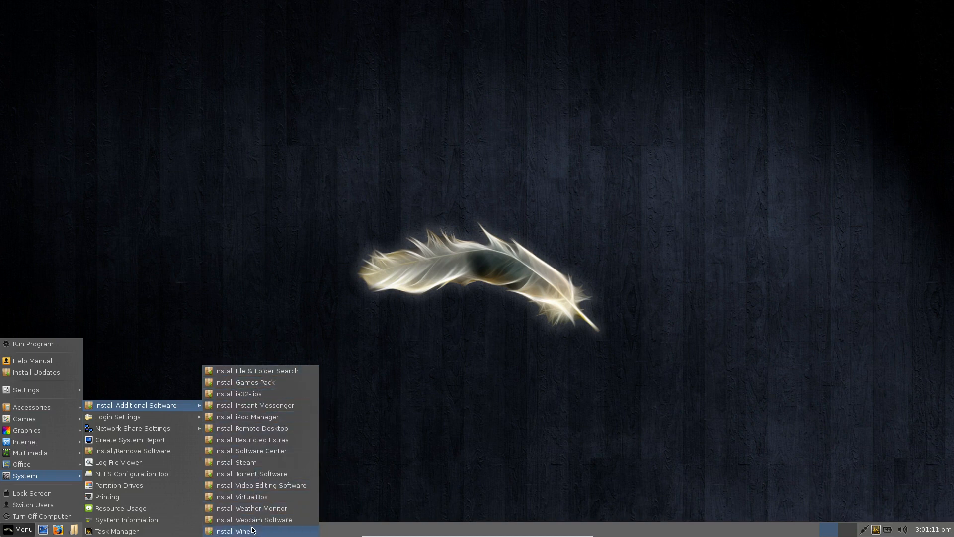
{"action": "mouse_move", "coordinate": [250, 438]}
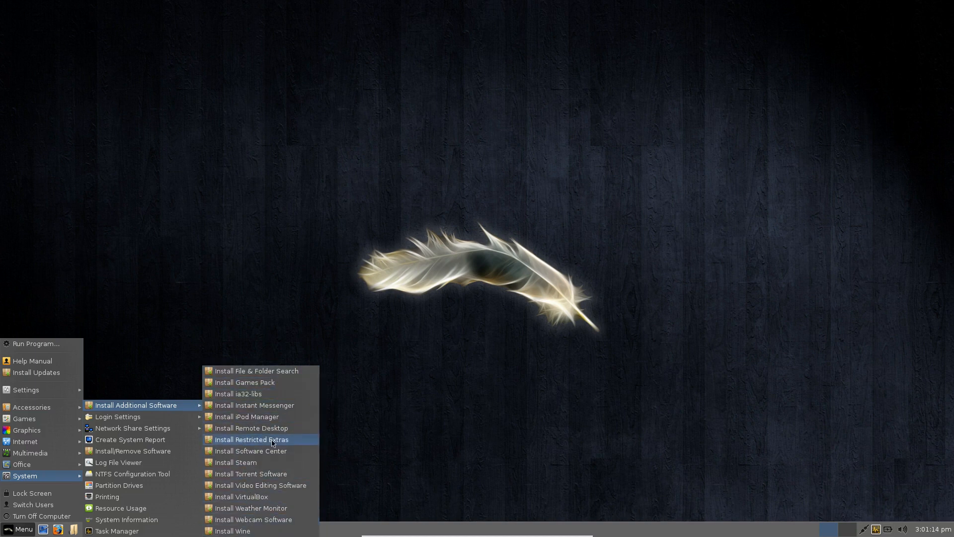
{"action": "mouse_move", "coordinate": [246, 416]}
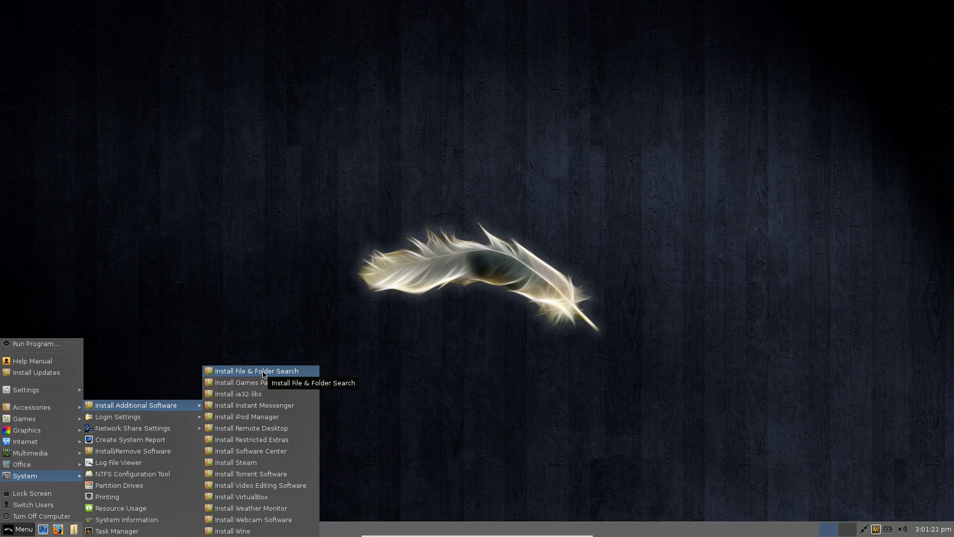
{"action": "mouse_move", "coordinate": [254, 439]}
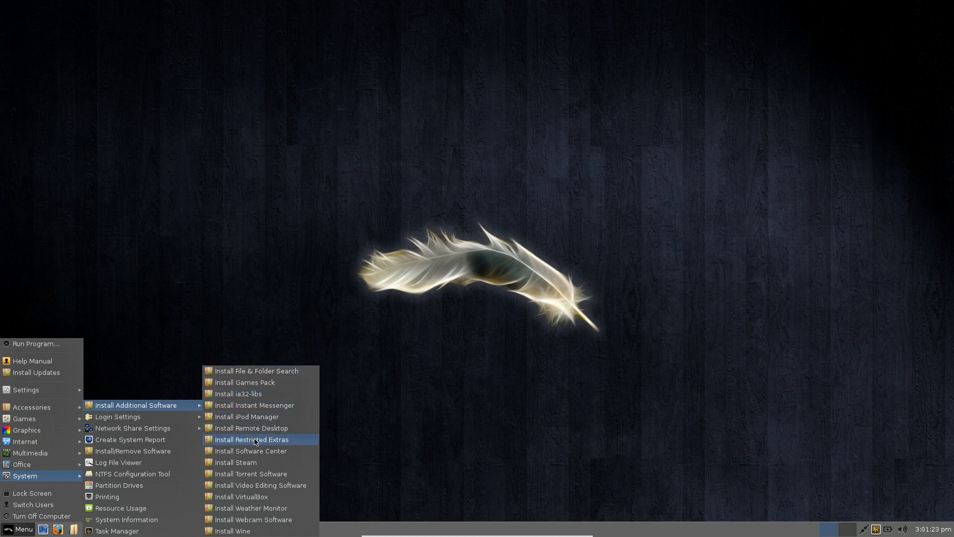
{"action": "mouse_move", "coordinate": [251, 428]}
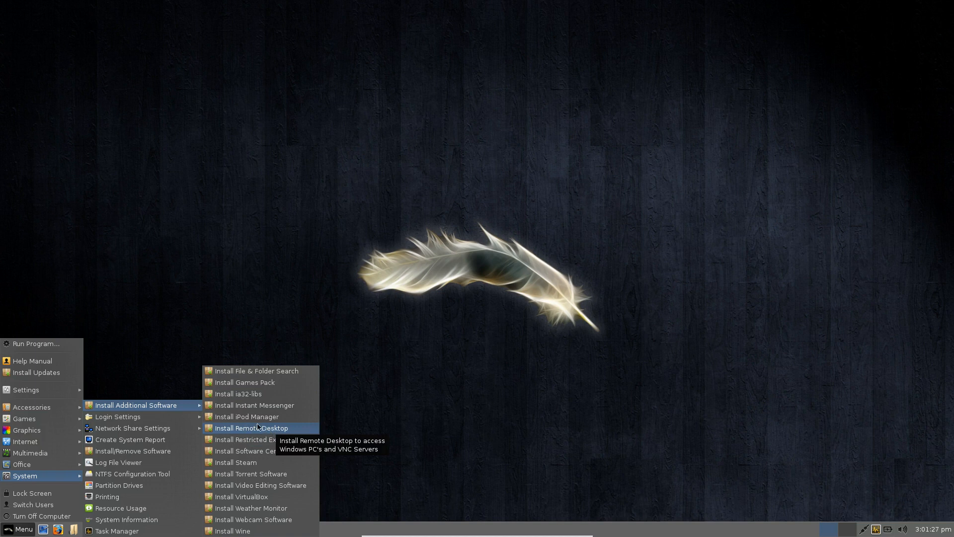
{"action": "mouse_move", "coordinate": [259, 485]}
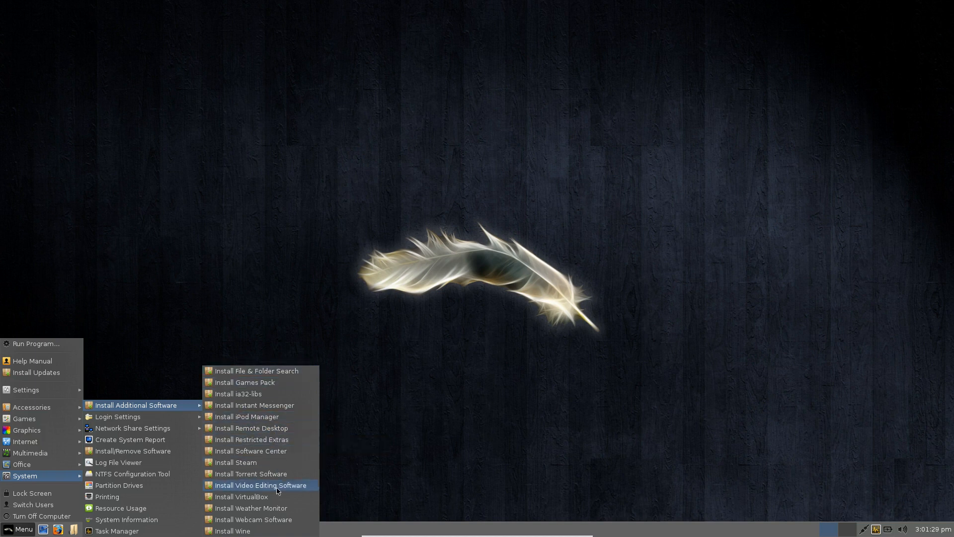
{"action": "mouse_move", "coordinate": [272, 371]}
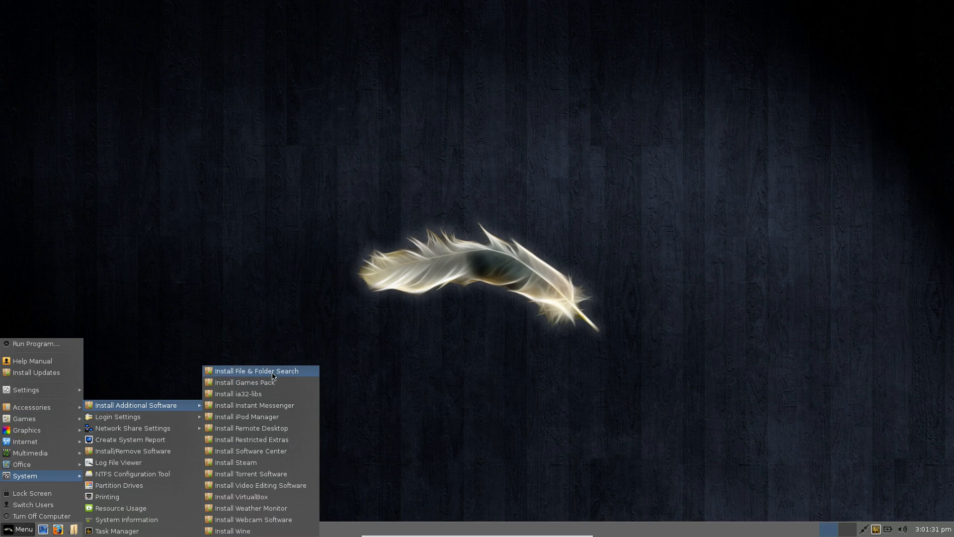
{"action": "mouse_move", "coordinate": [261, 371]}
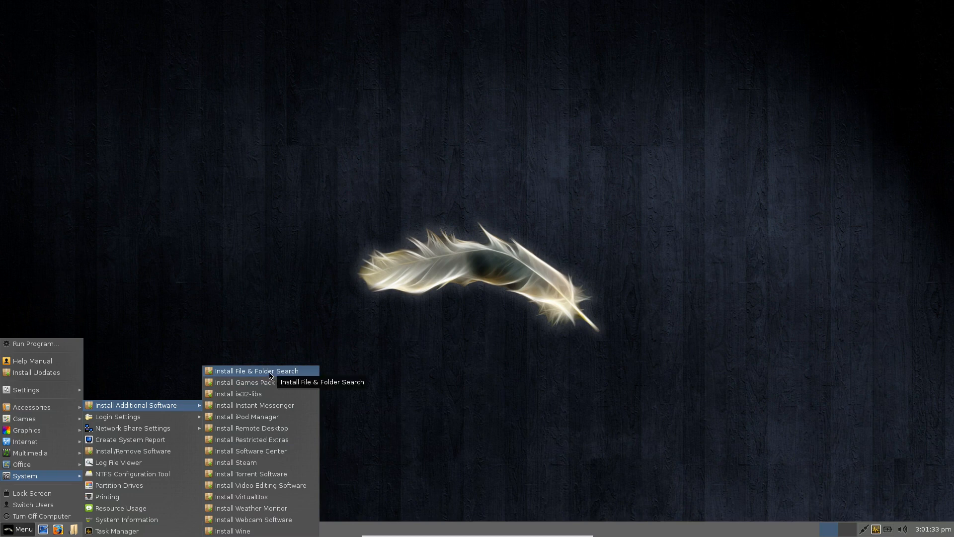
{"action": "mouse_move", "coordinate": [244, 382]}
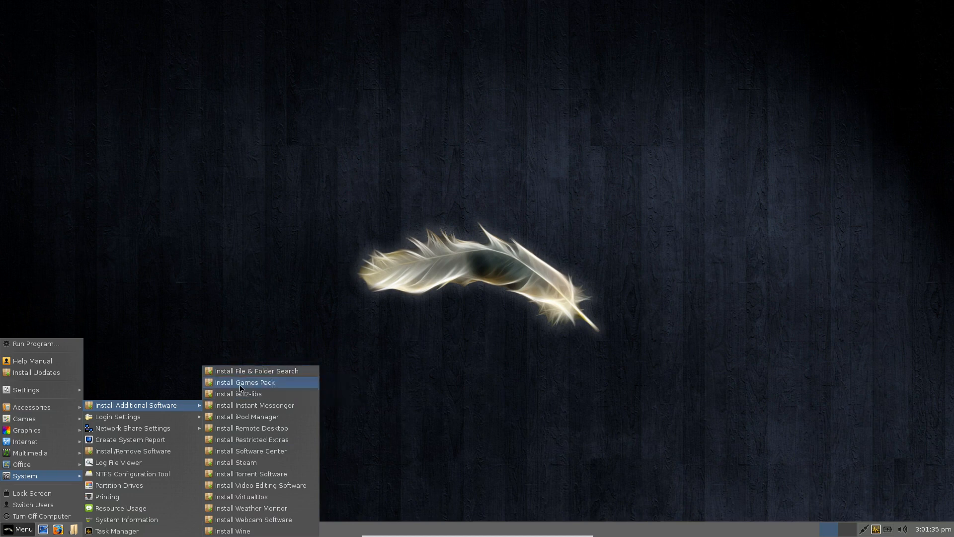
{"action": "mouse_move", "coordinate": [134, 427]}
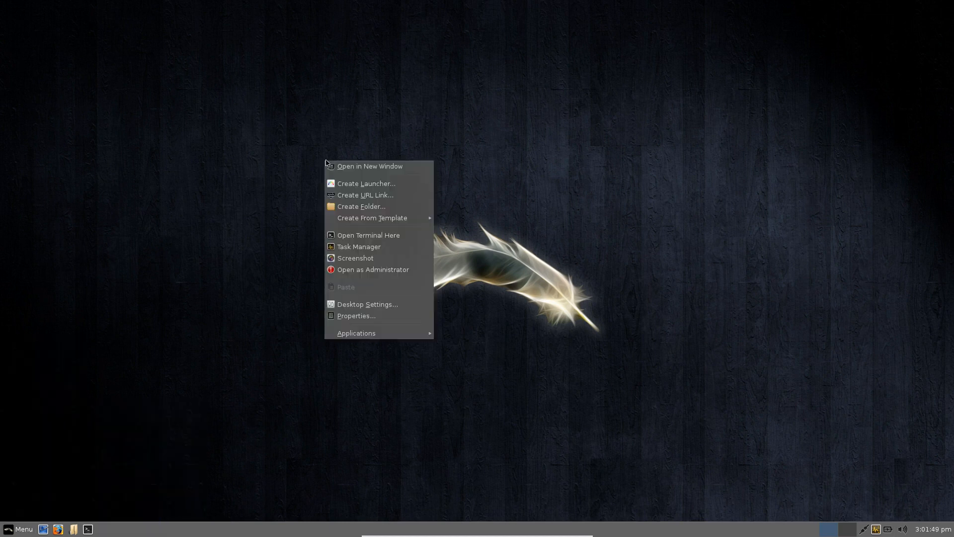
{"action": "mouse_move", "coordinate": [355, 315]}
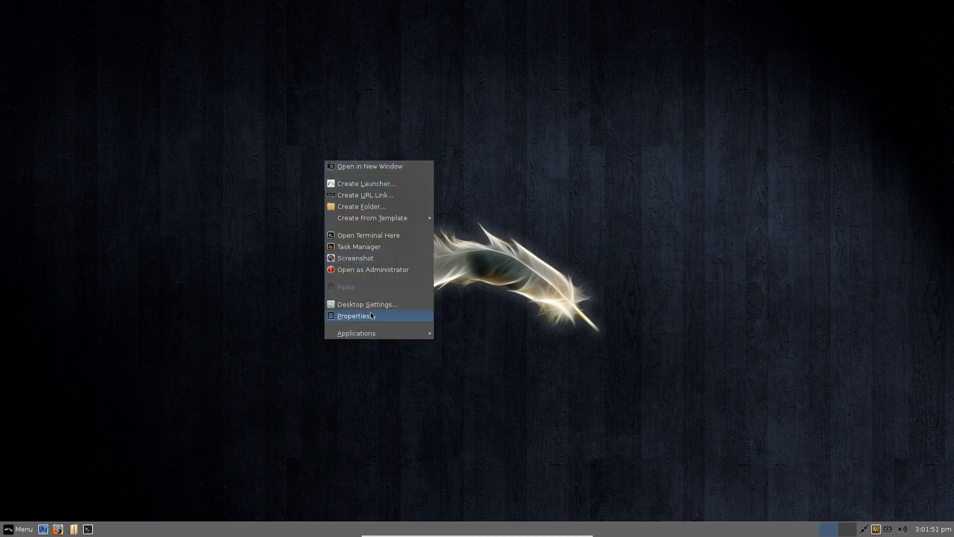
- Bring up the desktop Properties dialog from the desktop context menu and reposition it
{"action": "left_click", "coordinate": [355, 315]}
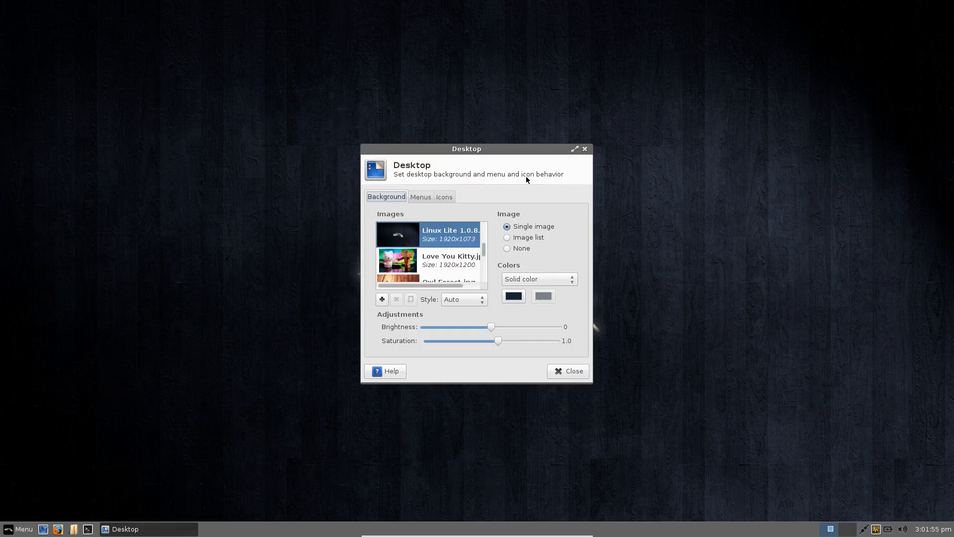
{"action": "left_click_drag", "start_coordinate": [467, 149], "coordinate": [460, 155]}
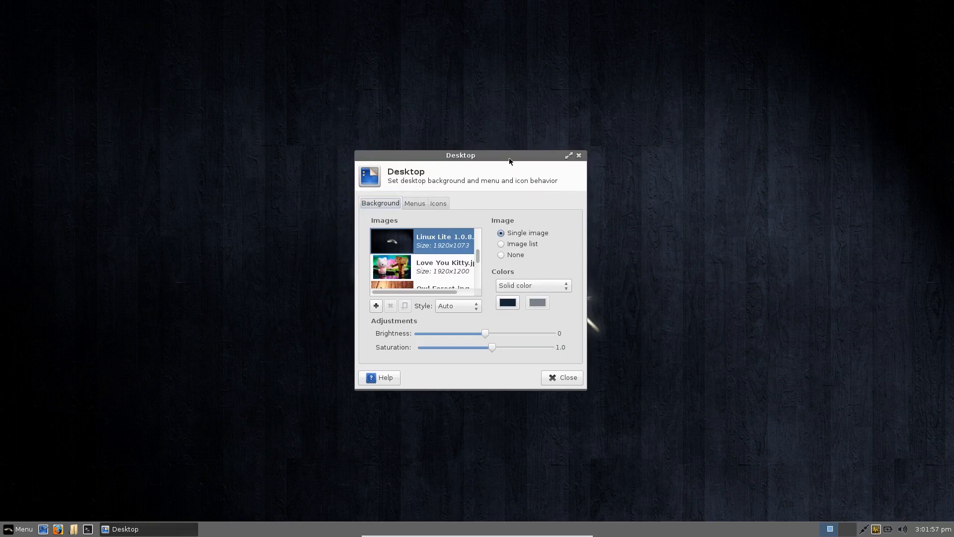
{"action": "left_click_drag", "start_coordinate": [510, 160], "coordinate": [508, 162]}
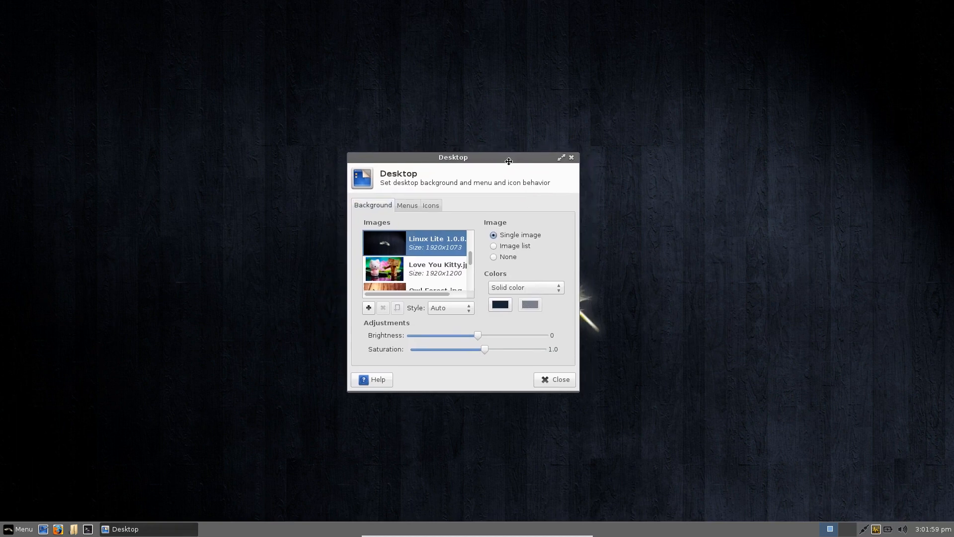
{"action": "left_click", "coordinate": [553, 379]}
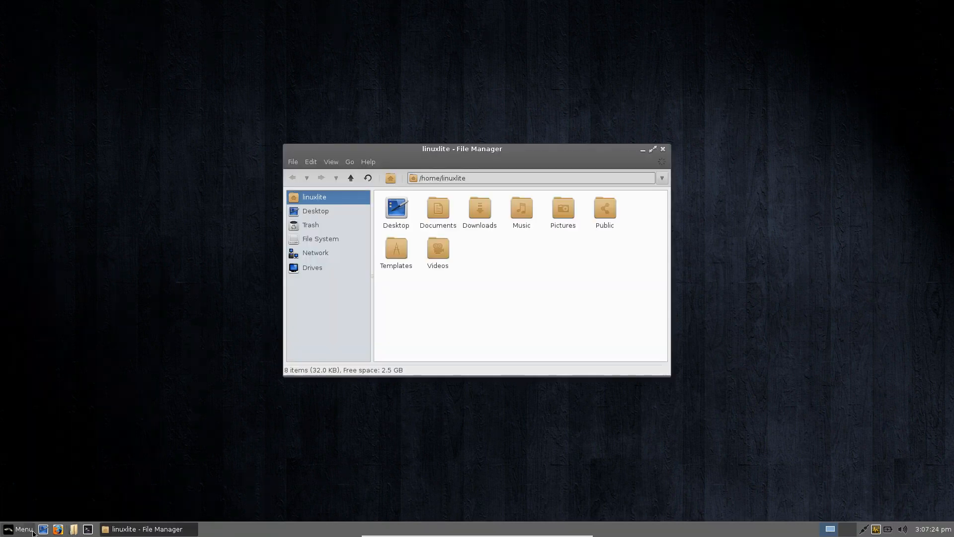
- Close the home folder File Manager window, returning to the bare desktop
{"action": "left_click", "coordinate": [20, 529]}
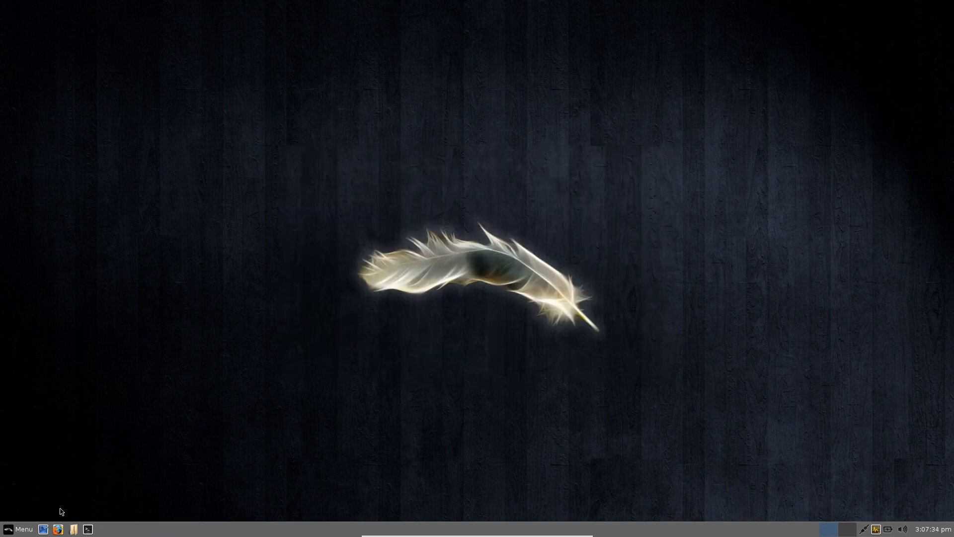
- Bring up the main application menu from the bottom panel
{"action": "left_click", "coordinate": [20, 529]}
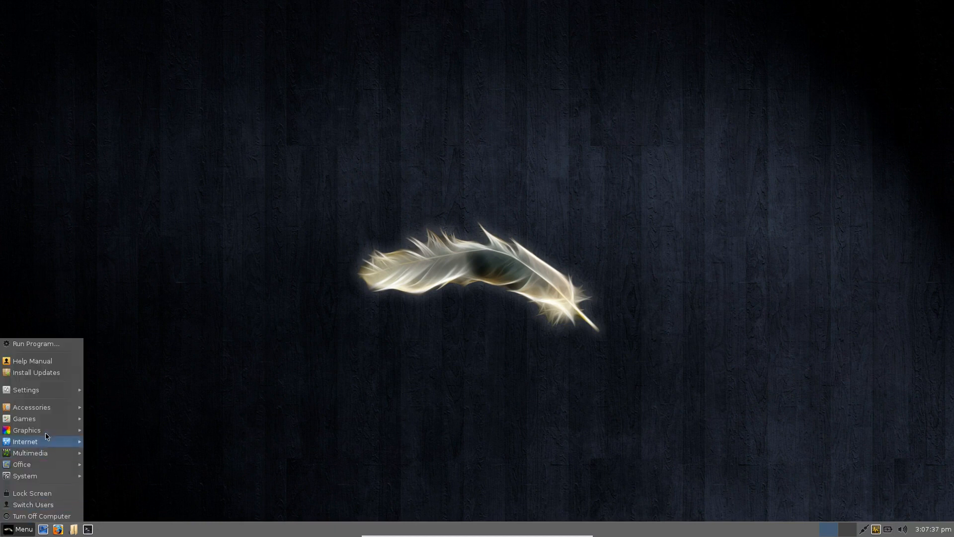
{"action": "mouse_move", "coordinate": [23, 419]}
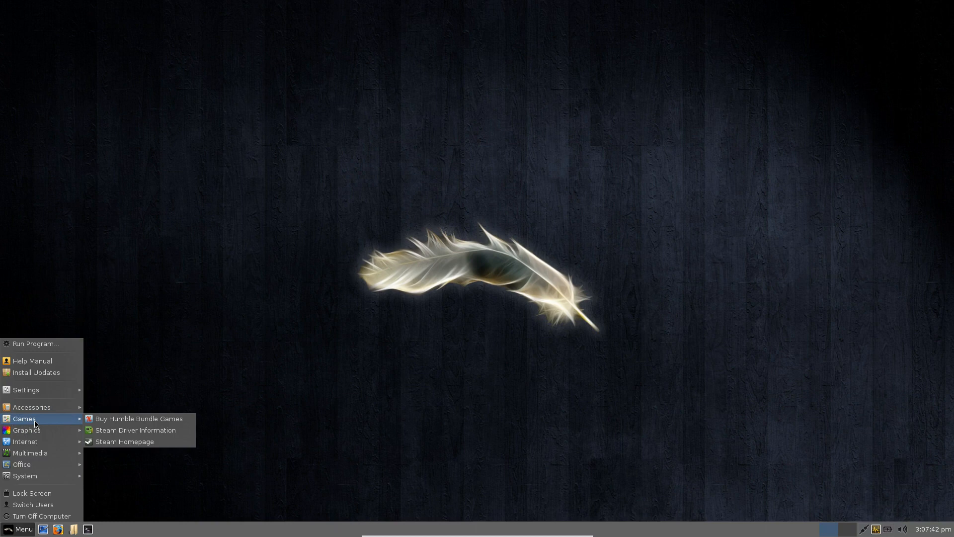
{"action": "mouse_move", "coordinate": [30, 453]}
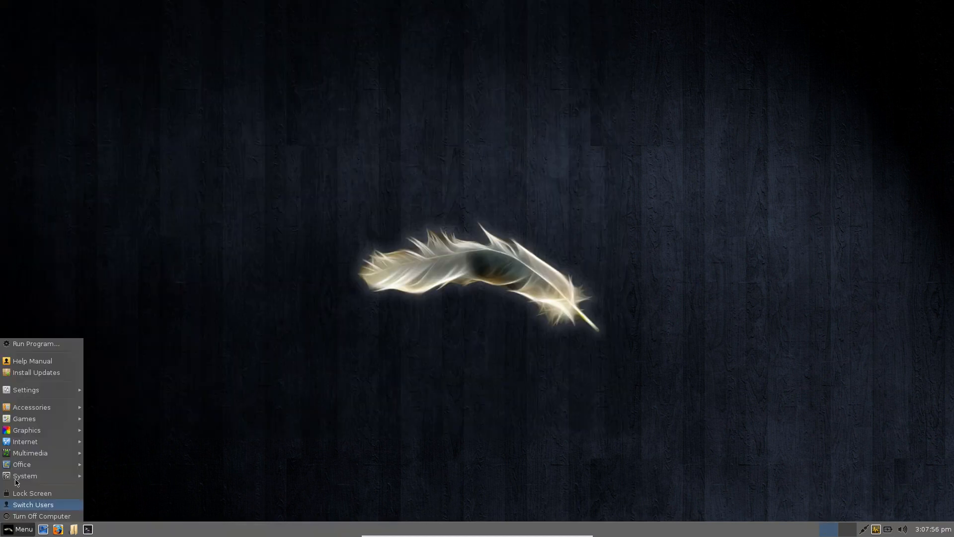
{"action": "mouse_move", "coordinate": [25, 389]}
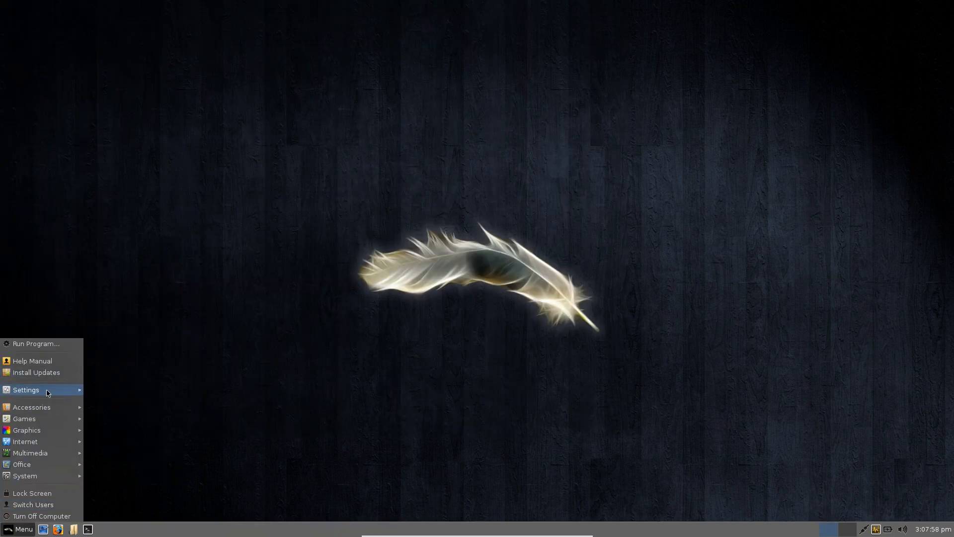
- Launch the Xfce Settings Manager from the menu's Settings entry
{"action": "left_click", "coordinate": [26, 390]}
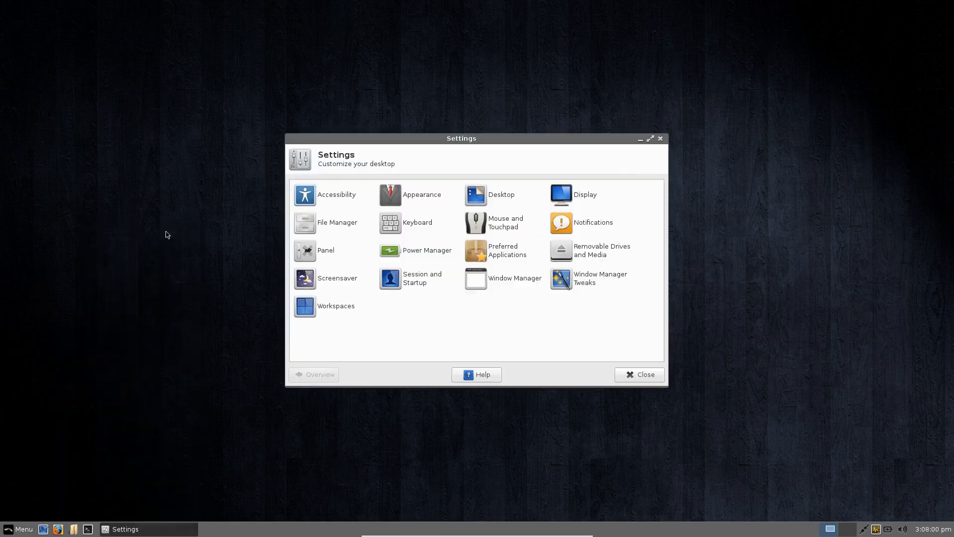
{"action": "mouse_move", "coordinate": [668, 163]}
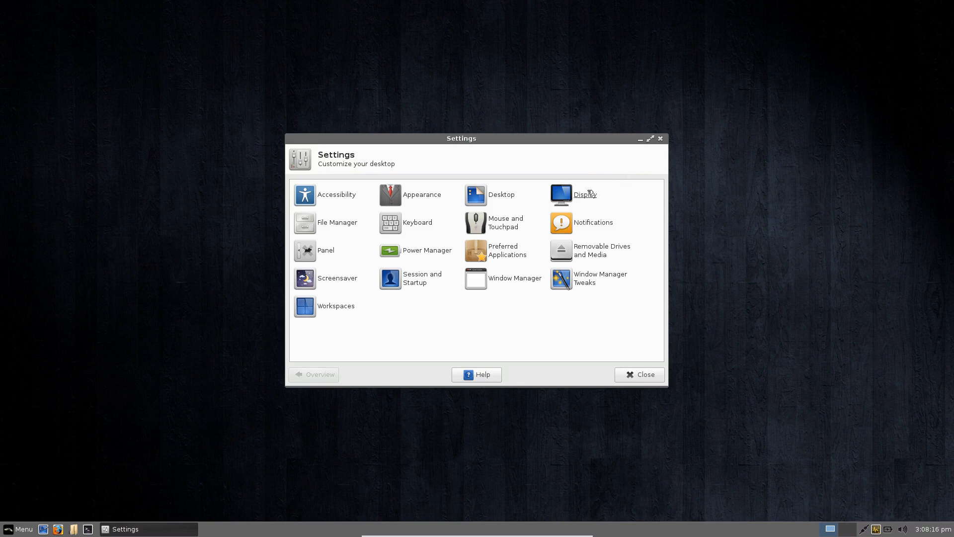
{"action": "mouse_move", "coordinate": [915, 298]}
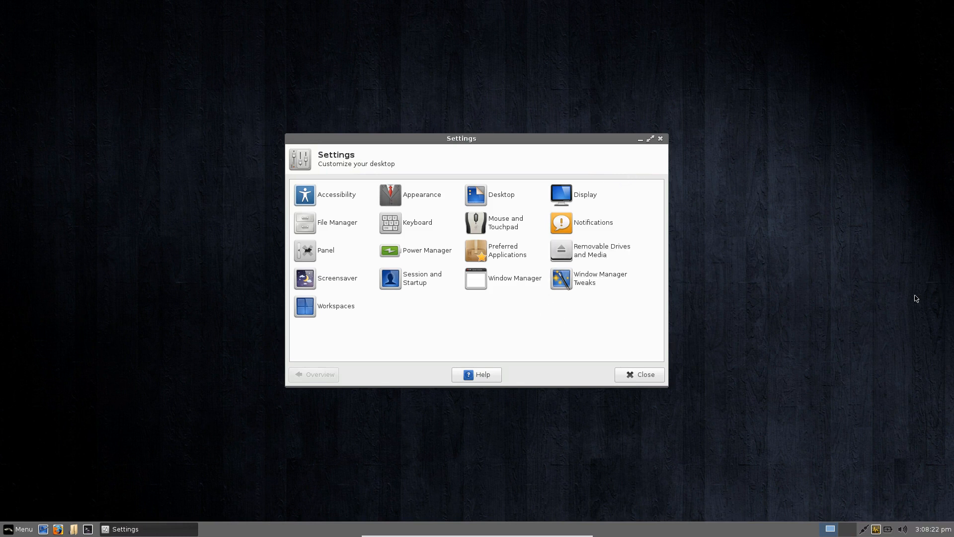
{"action": "mouse_move", "coordinate": [643, 220]}
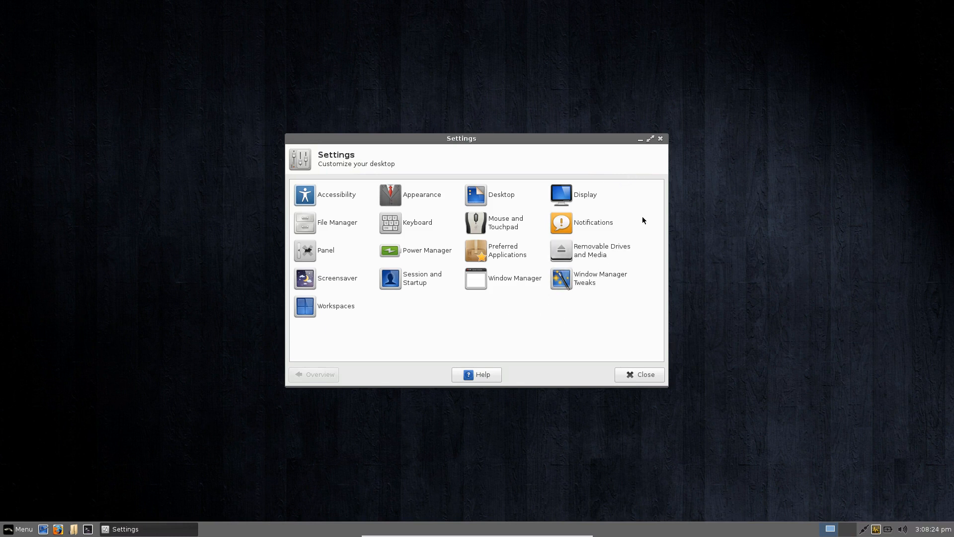
{"action": "mouse_move", "coordinate": [405, 291]}
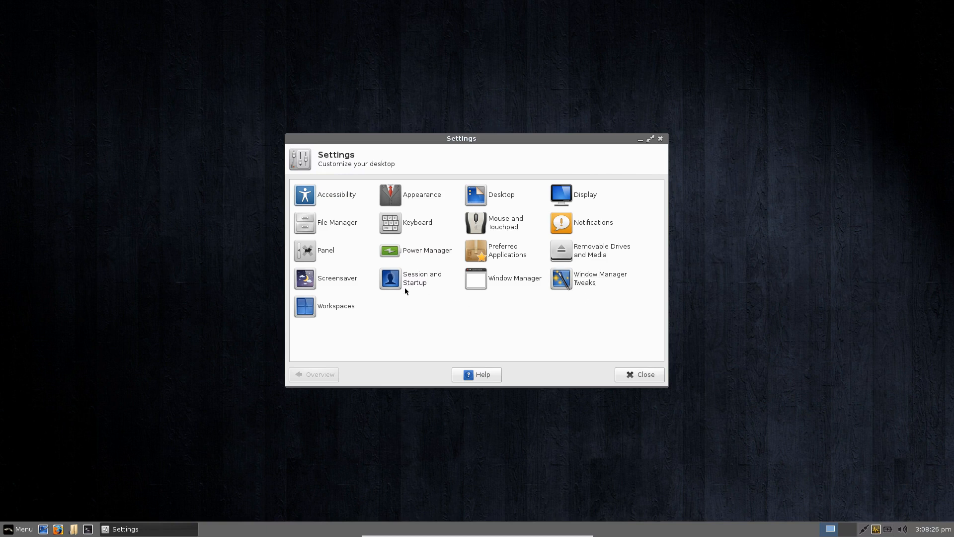
{"action": "mouse_move", "coordinate": [453, 296]}
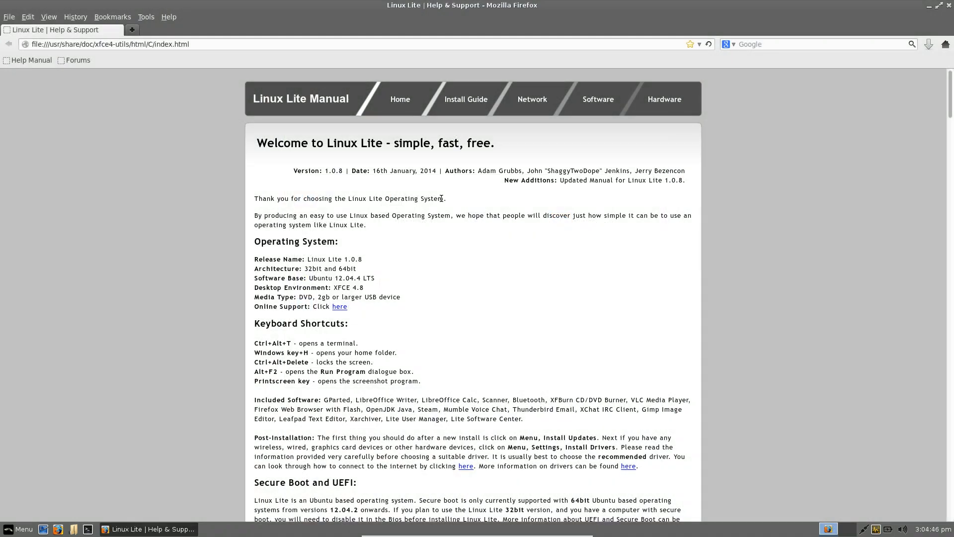
{"action": "scroll", "scroll_direction": "down", "scroll_amount": 3}
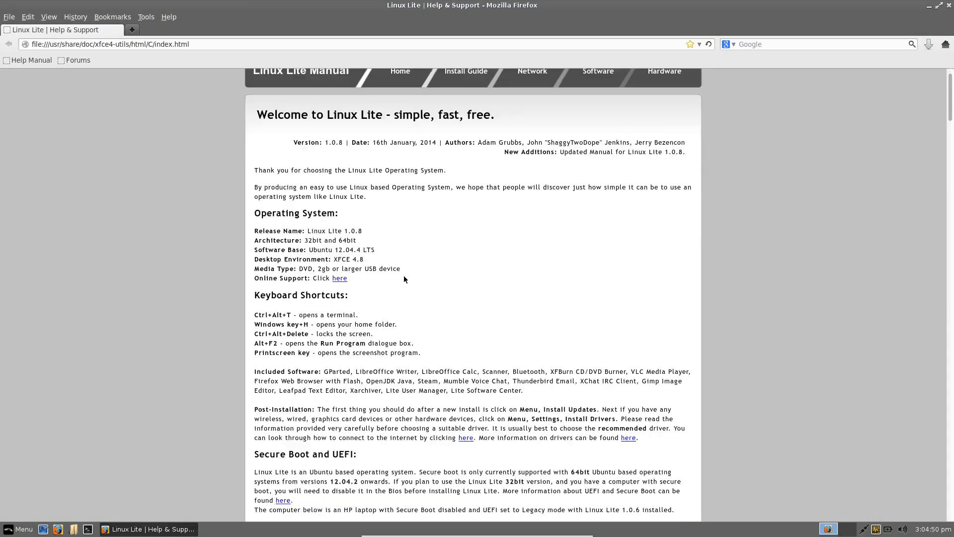
{"action": "scroll", "scroll_direction": "down", "scroll_amount": 3}
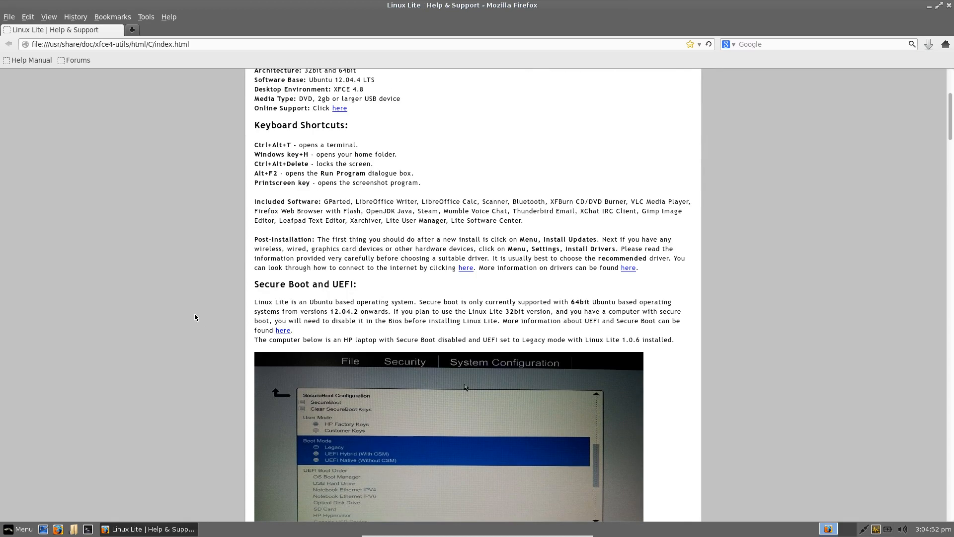
{"action": "scroll", "scroll_direction": "down", "scroll_amount": 3}
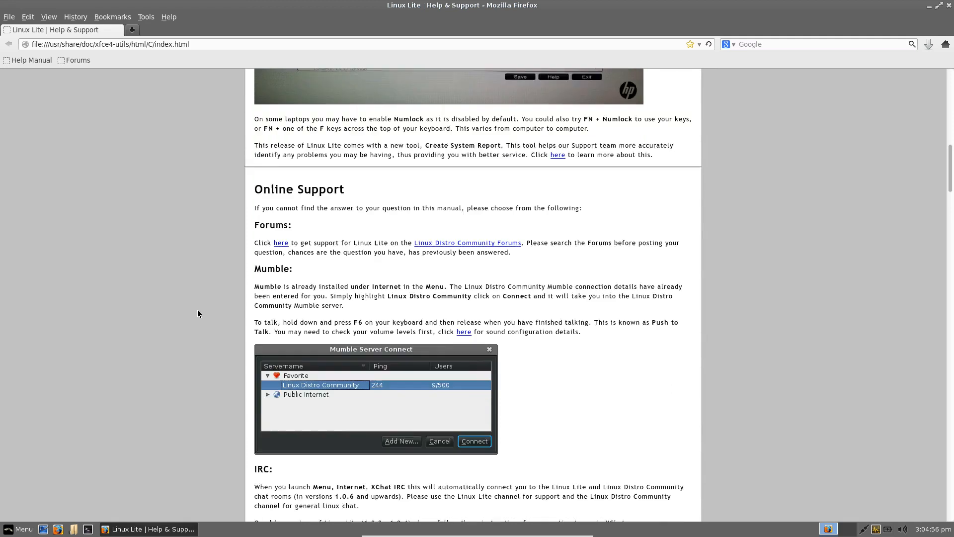
{"action": "scroll", "scroll_direction": "down", "scroll_amount": 3}
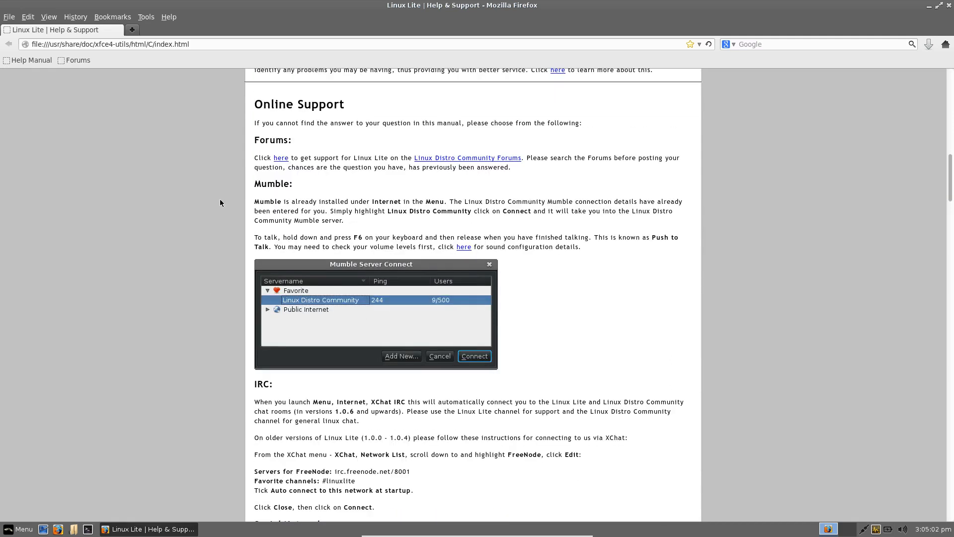
{"action": "scroll", "scroll_direction": "down", "scroll_amount": 3}
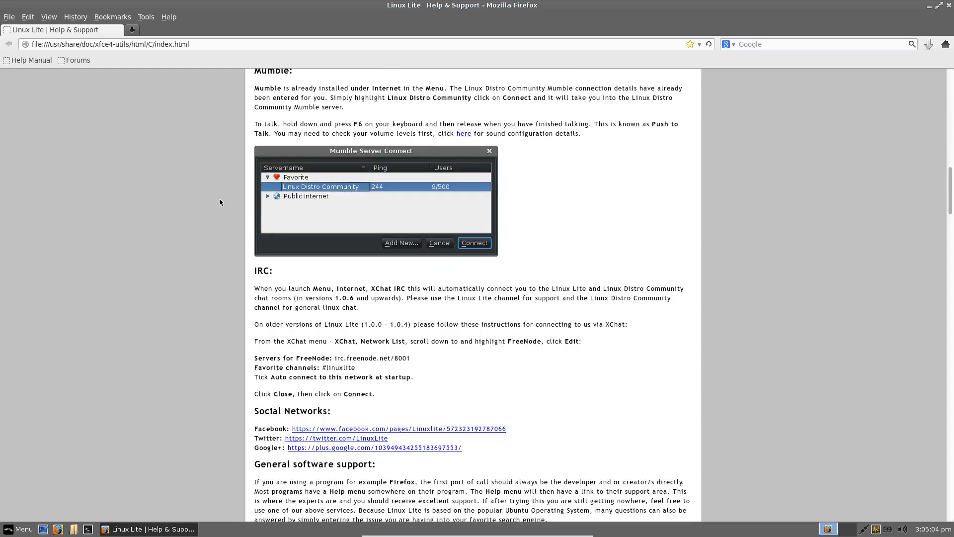
{"action": "scroll", "scroll_direction": "down", "scroll_amount": 3}
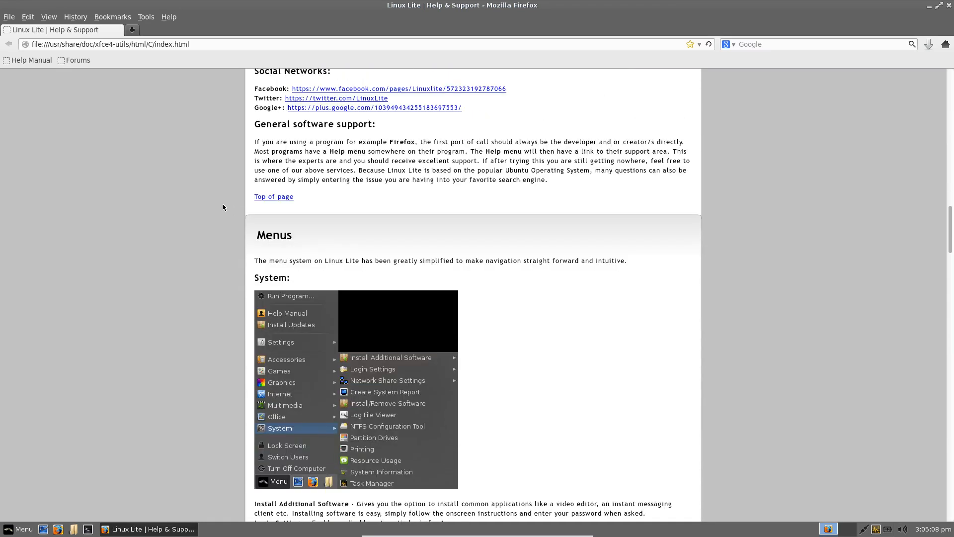
{"action": "scroll", "scroll_direction": "down", "scroll_amount": 3}
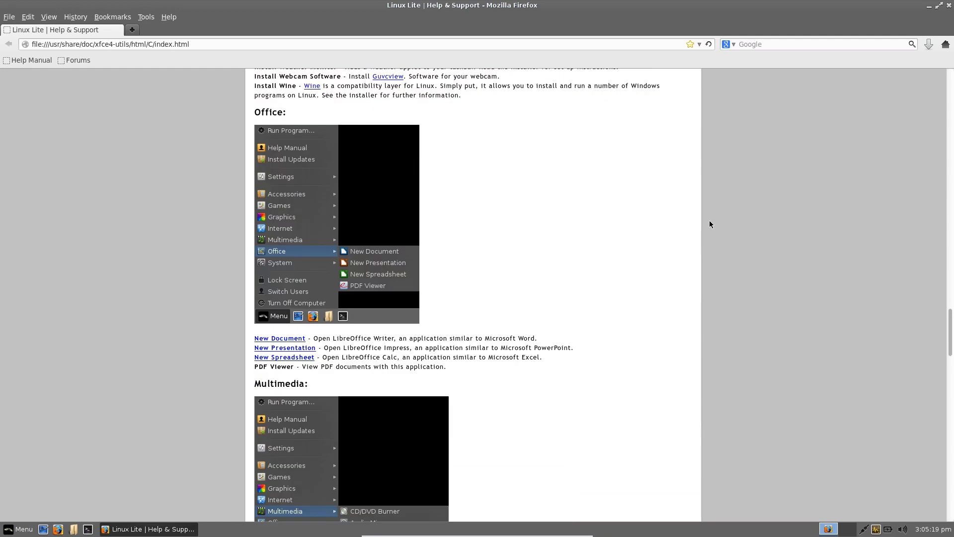
{"action": "scroll", "scroll_direction": "down", "scroll_amount": 3}
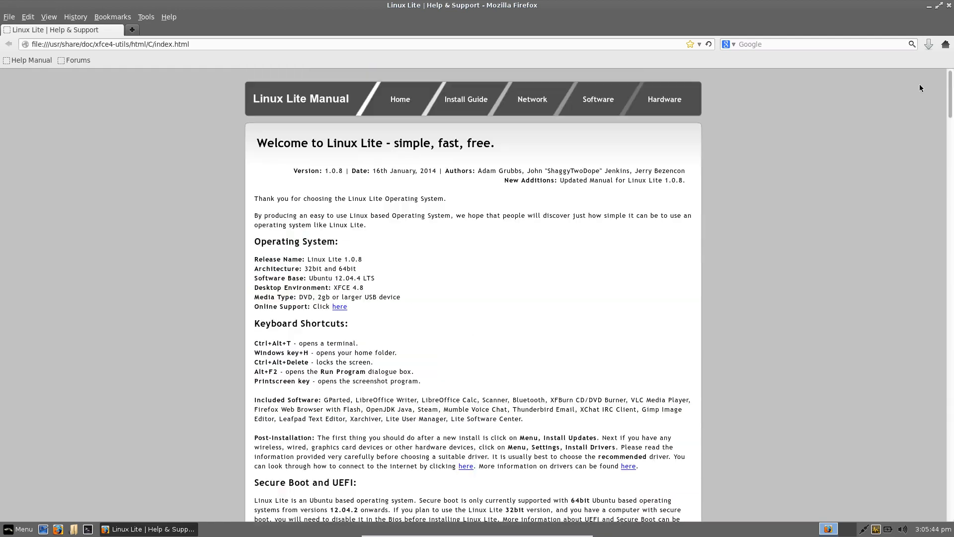
{"action": "mouse_move", "coordinate": [833, 105]}
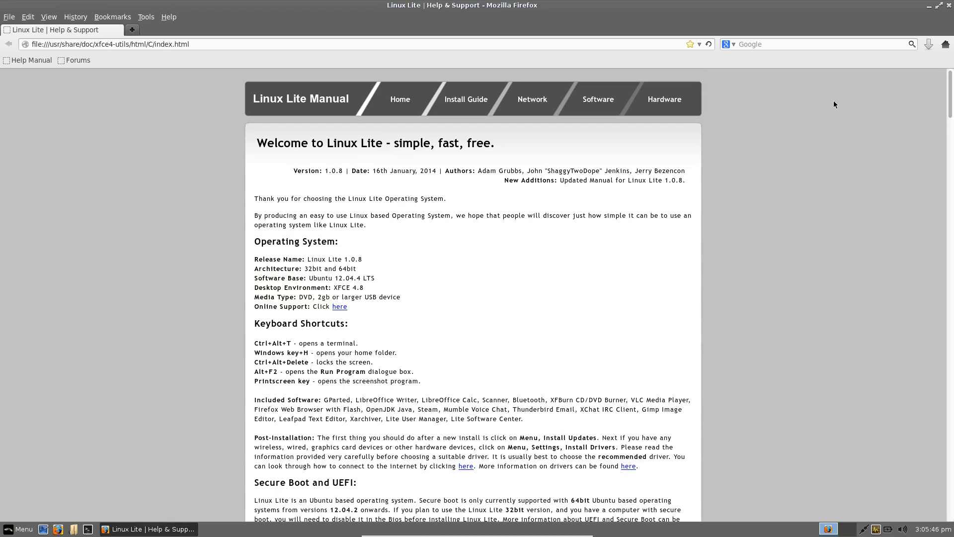
{"action": "mouse_move", "coordinate": [766, 35]}
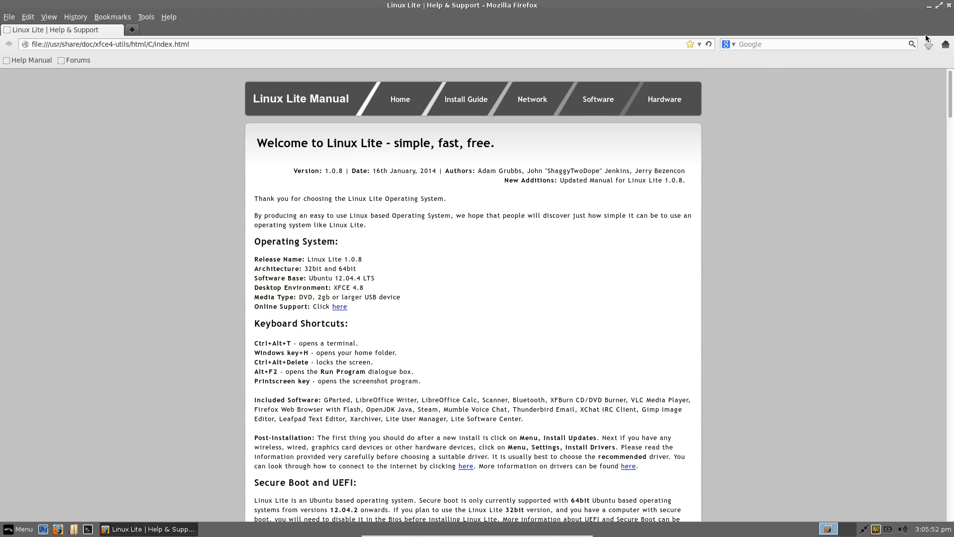
{"action": "mouse_move", "coordinate": [925, 37]}
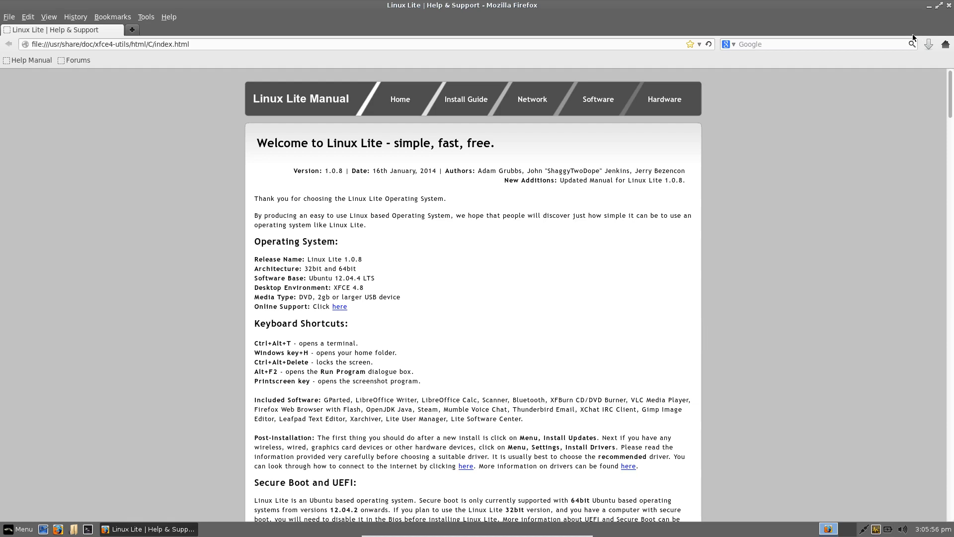
{"action": "mouse_move", "coordinate": [906, 43]}
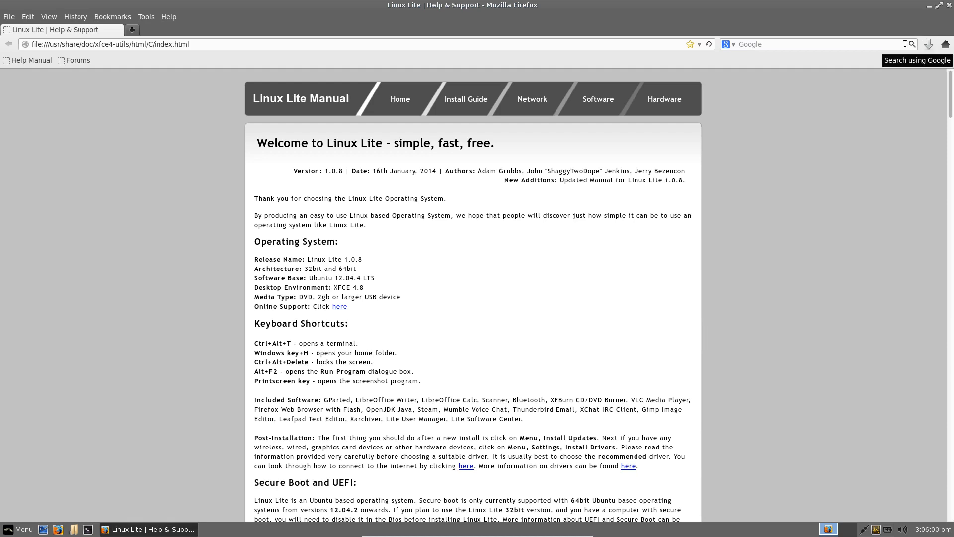
{"action": "scroll", "scroll_direction": "down", "scroll_amount": 3}
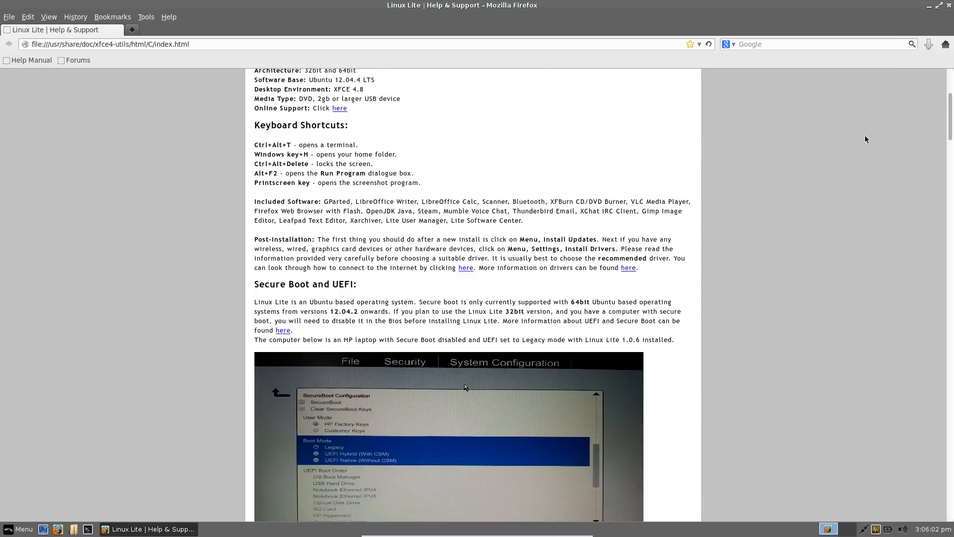
{"action": "scroll", "scroll_direction": "down", "scroll_amount": 3}
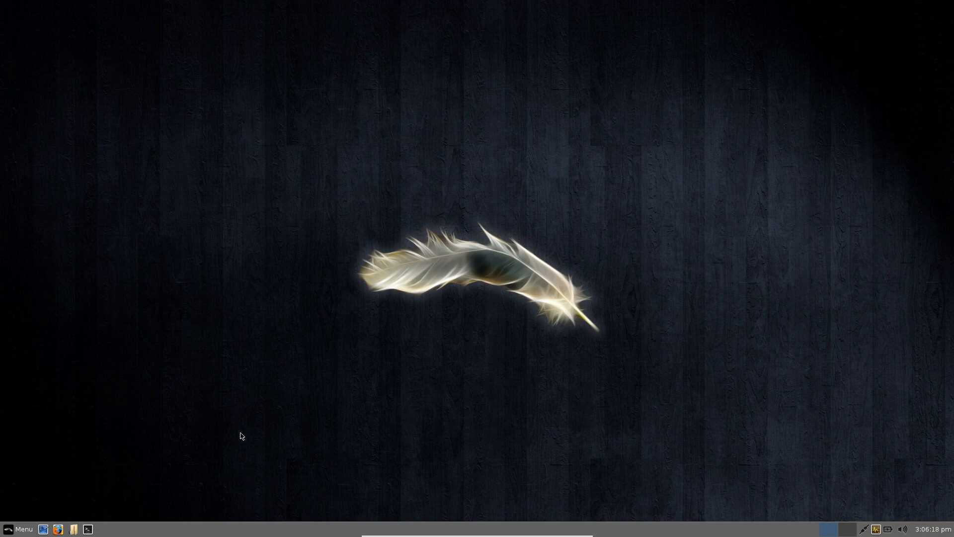
{"action": "mouse_move", "coordinate": [68, 490]}
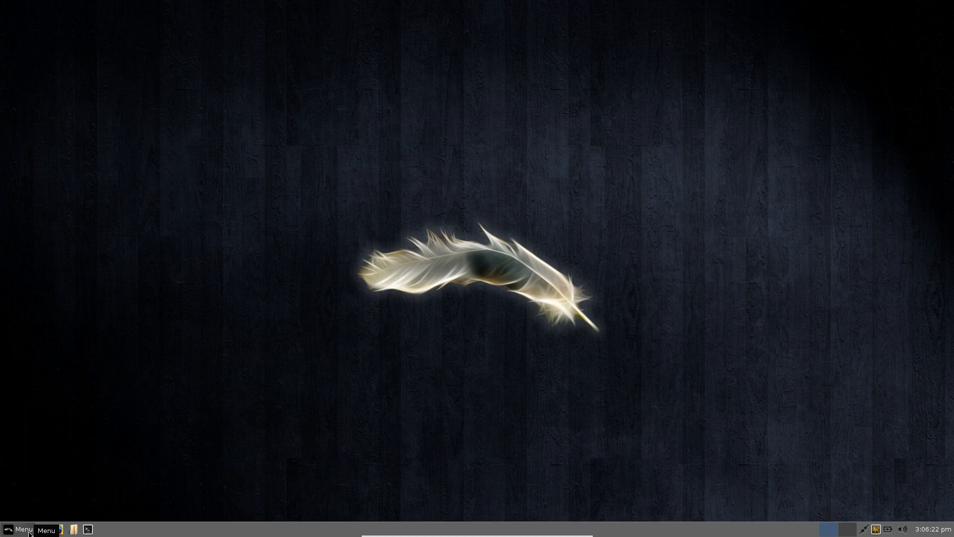
- Bring up the main application menu over the empty desktop
{"action": "left_click", "coordinate": [17, 529]}
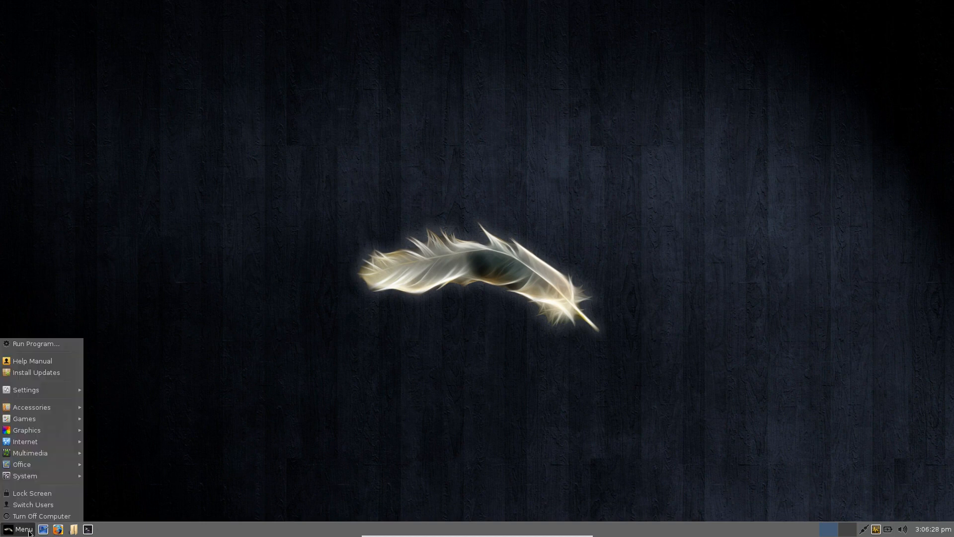